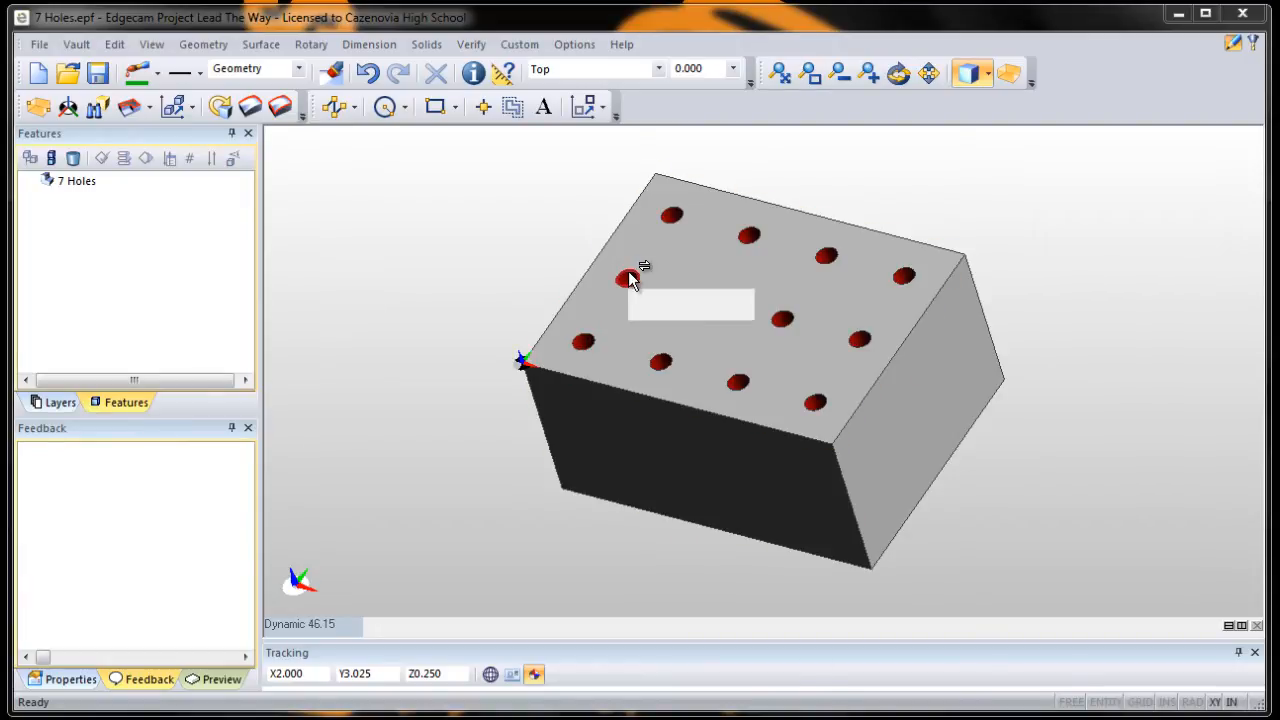
{"action": "mouse_move", "coordinate": [628, 280]}
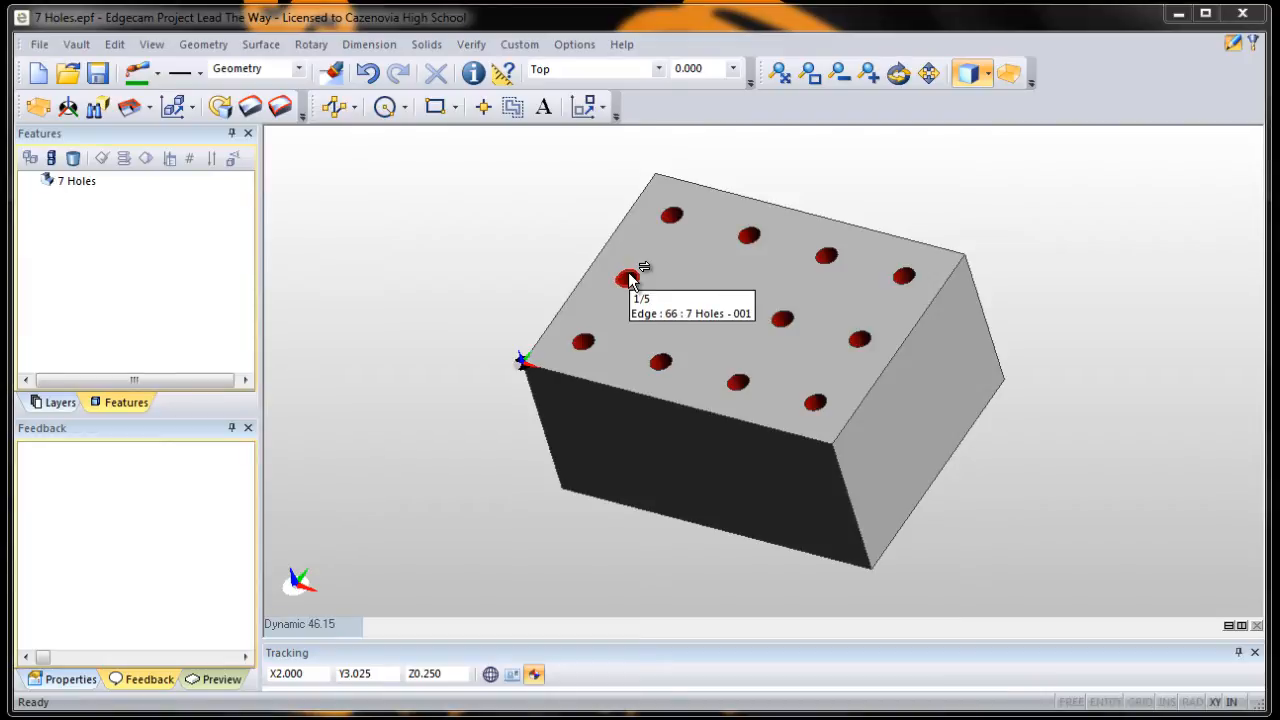
{"action": "mouse_move", "coordinate": [138, 107]}
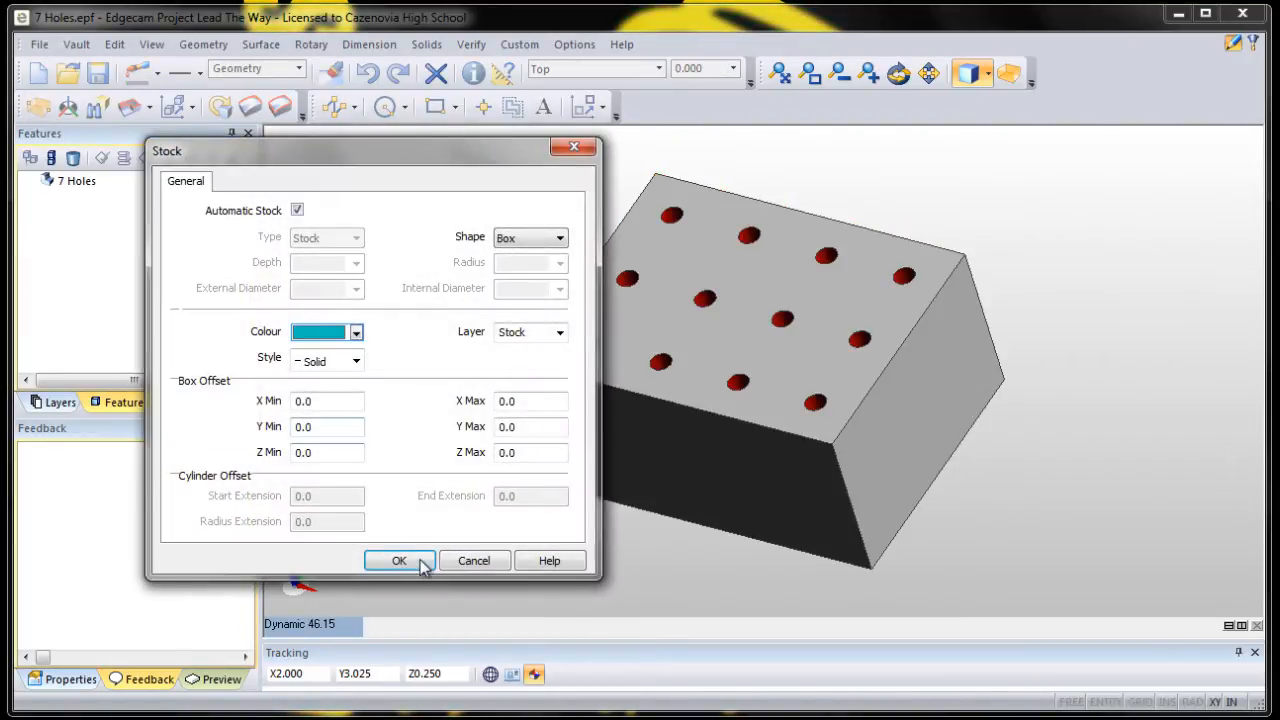
Accept automatic Box stock with zero offsets around the 7 Holes block.
{"action": "left_click", "coordinate": [399, 560]}
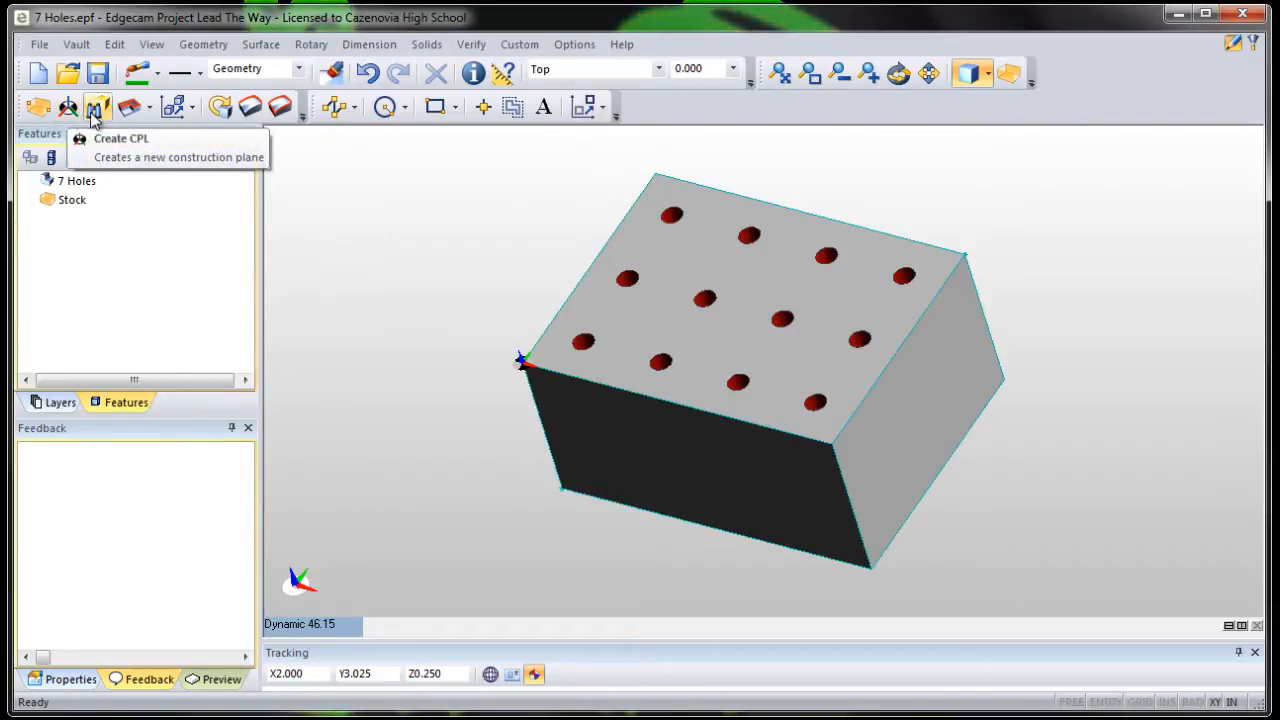
{"action": "mouse_move", "coordinate": [97, 107]}
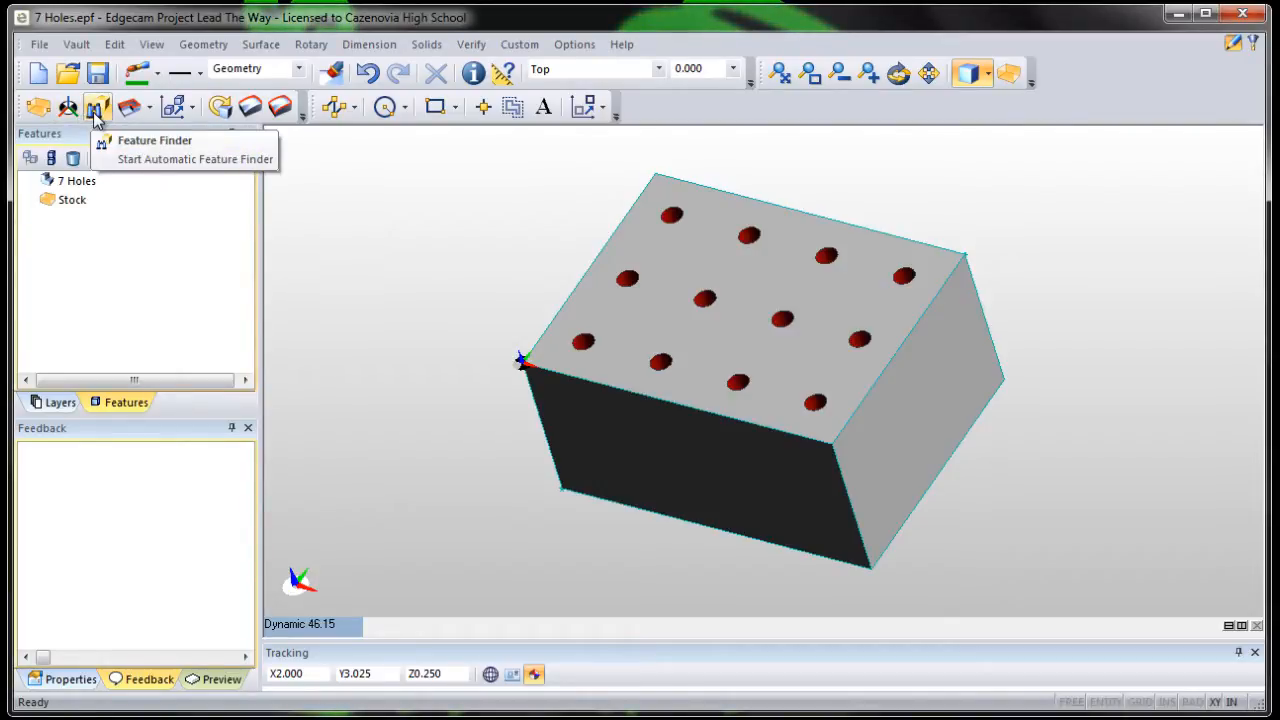
Run Feature Finder on the Mill tab with maximum diameter 0.5 and similar holes grouped.
{"action": "left_click", "coordinate": [154, 140]}
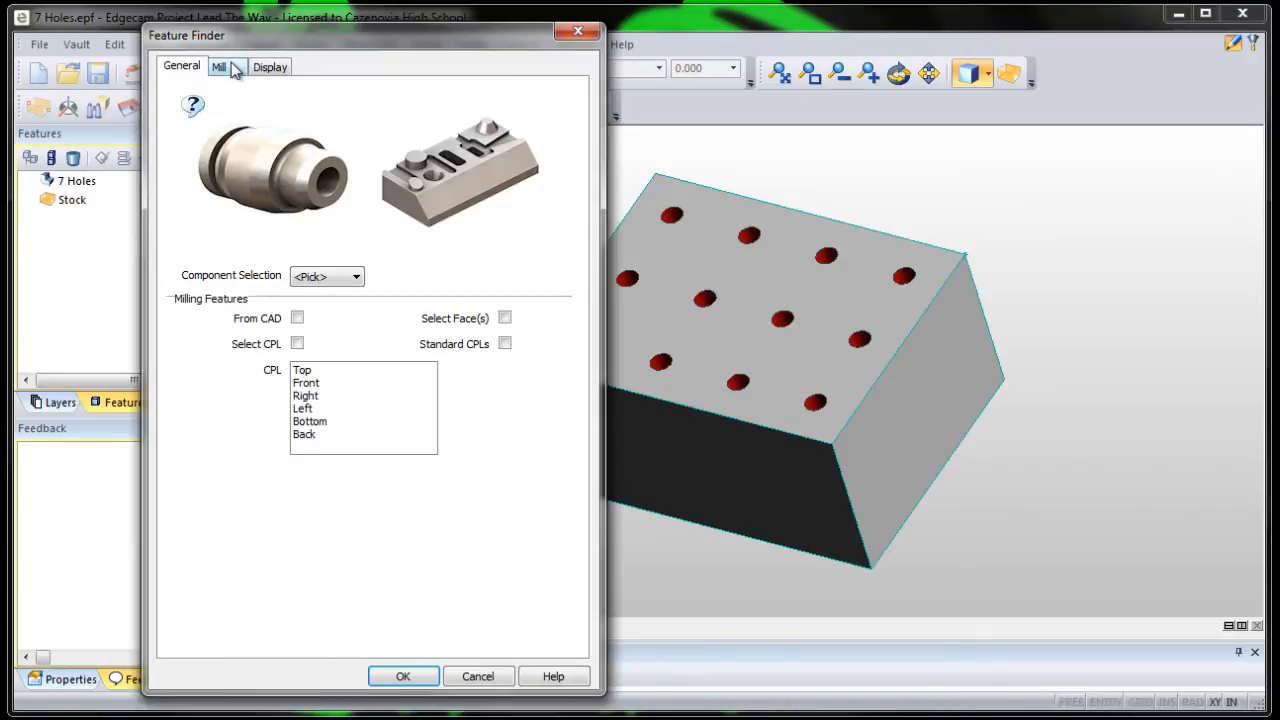
{"action": "left_click", "coordinate": [218, 66]}
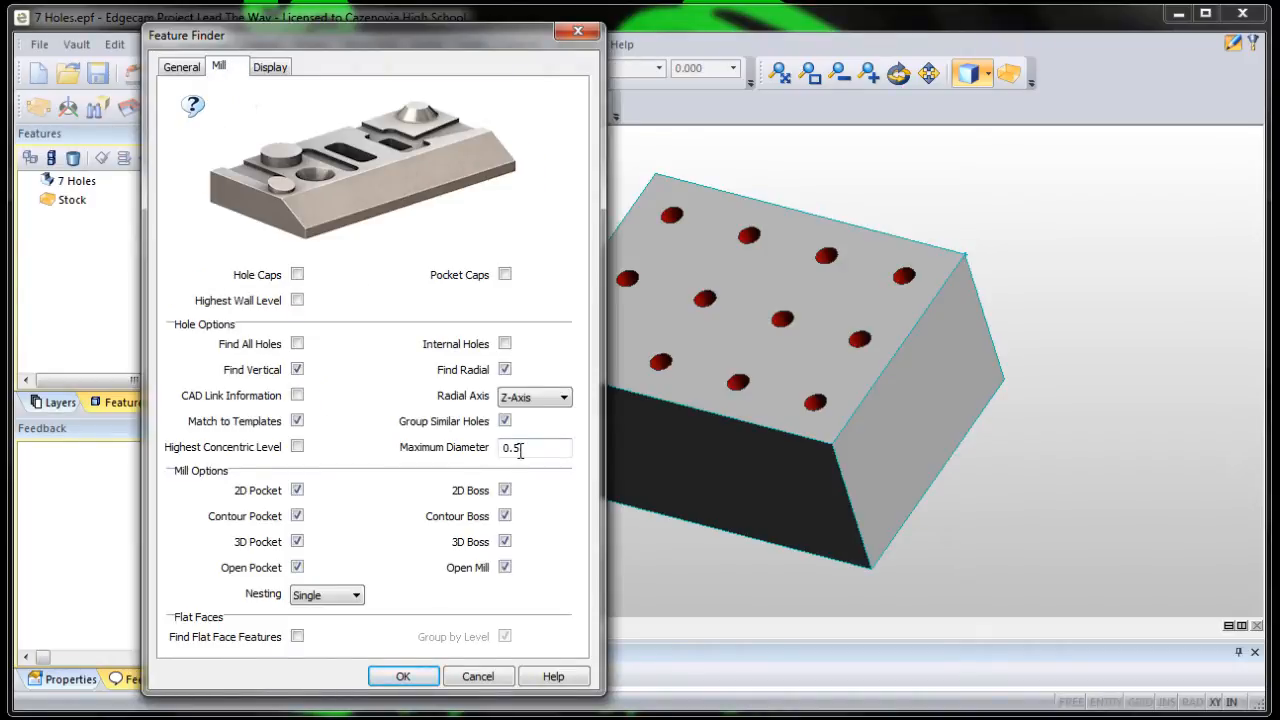
{"action": "triple_click", "coordinate": [515, 447]}
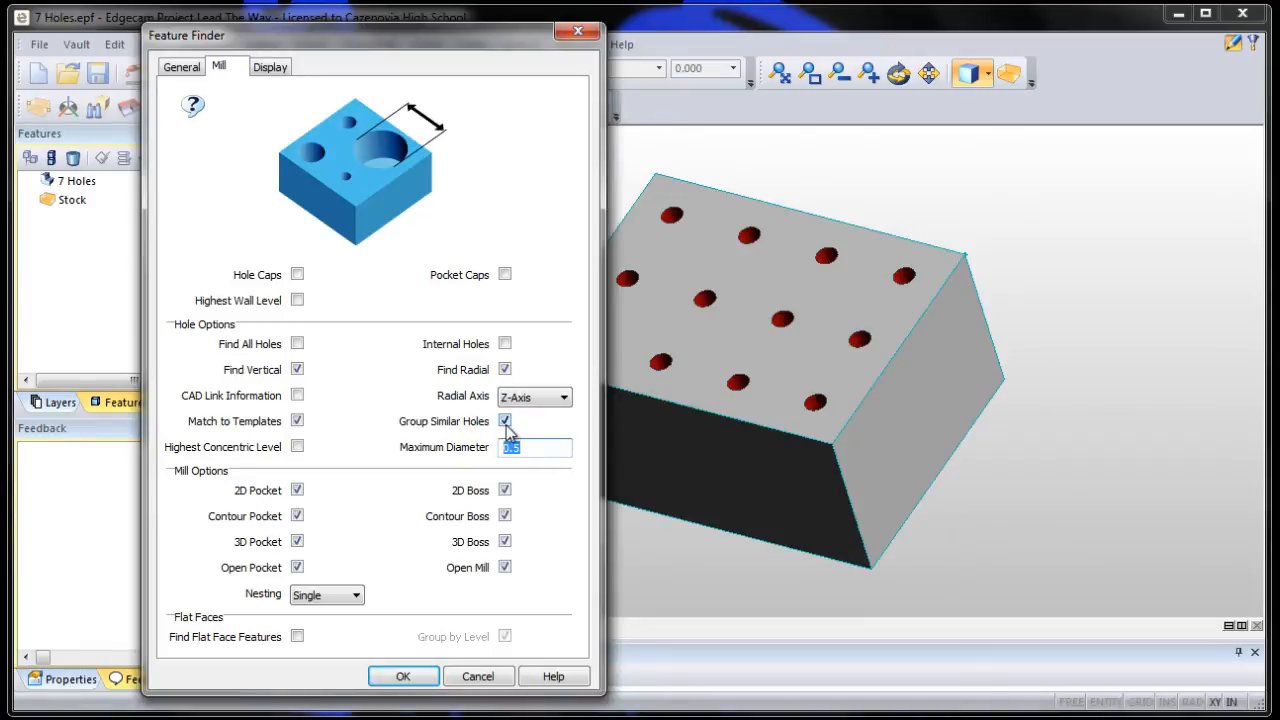
{"action": "left_click", "coordinate": [505, 421]}
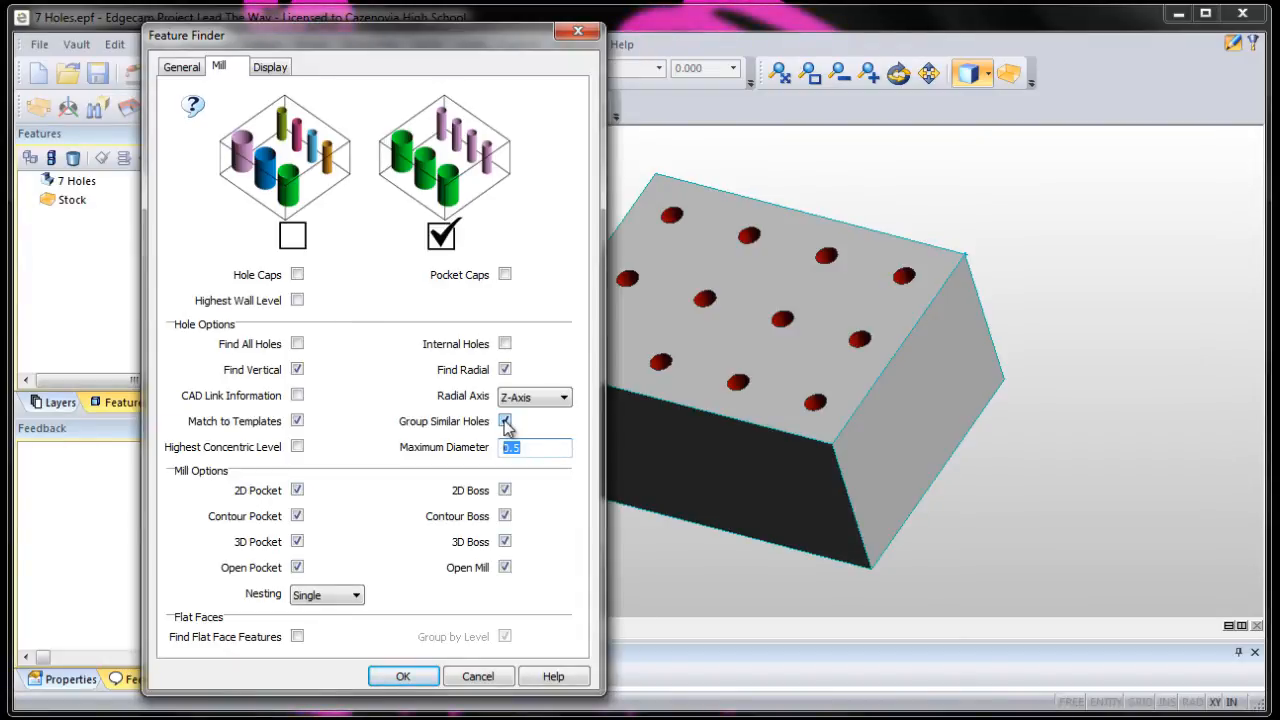
{"action": "mouse_move", "coordinate": [447, 632]}
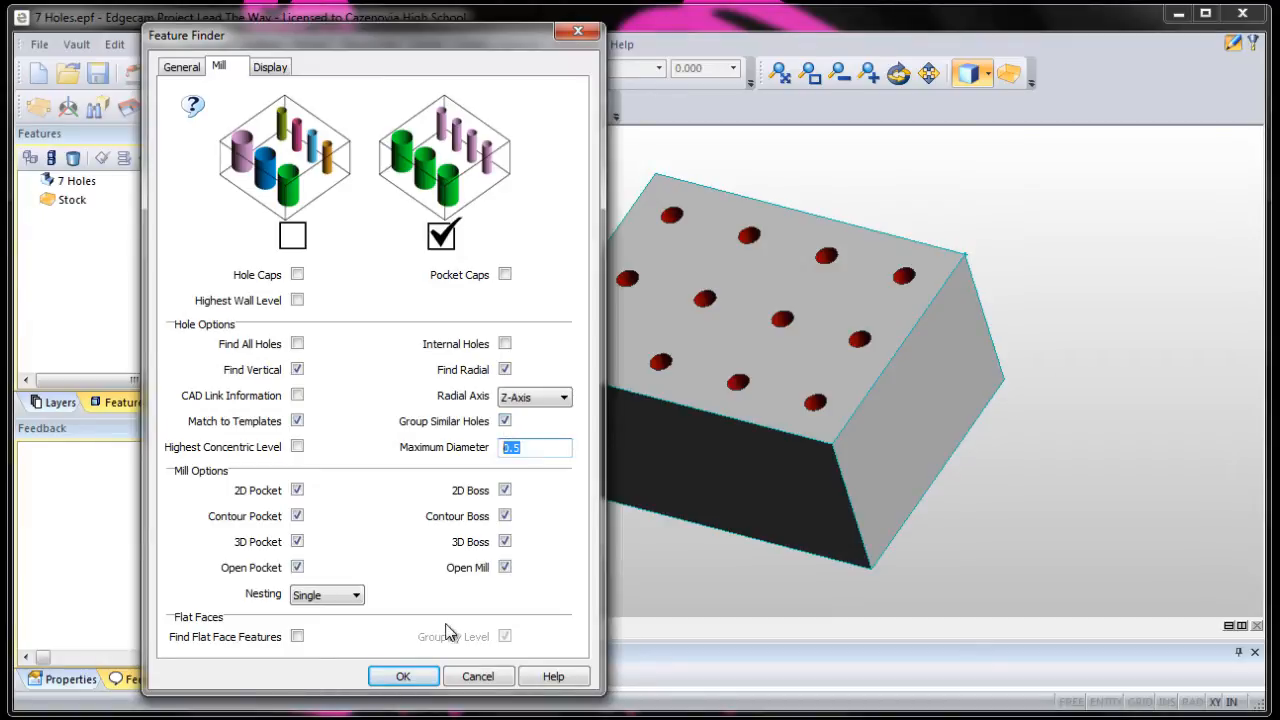
{"action": "left_click", "coordinate": [402, 676]}
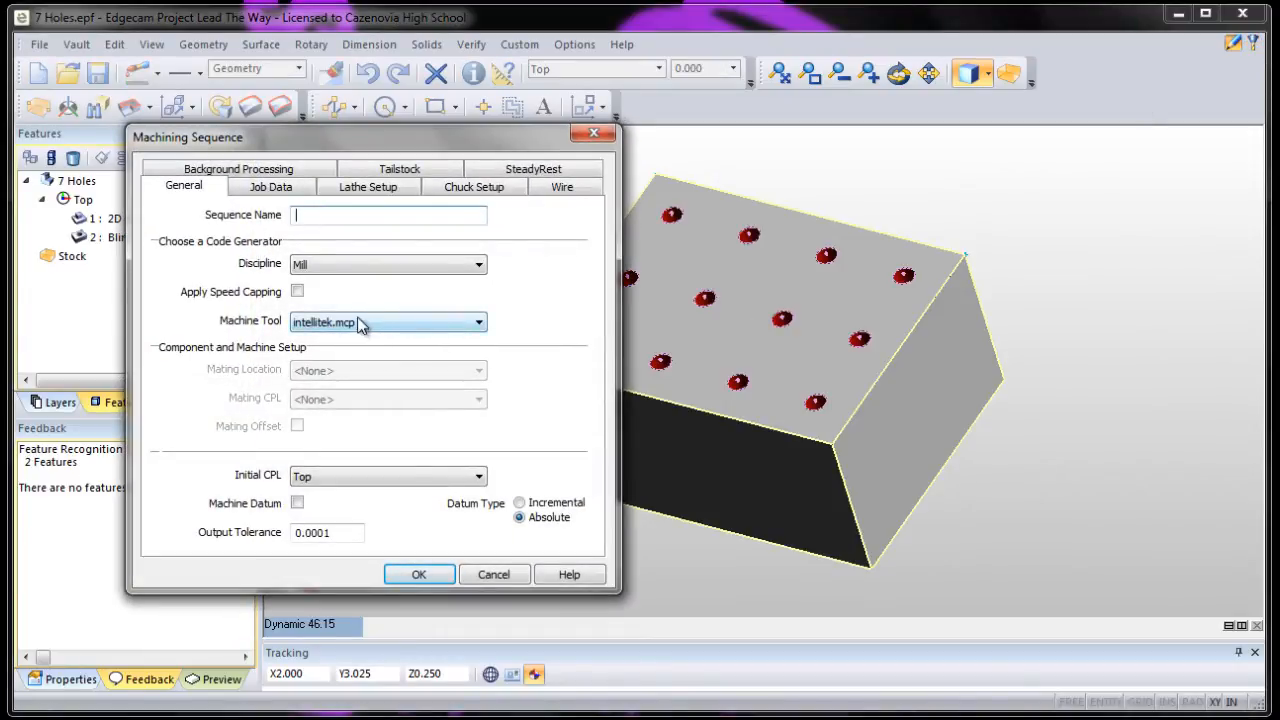
{"action": "mouse_move", "coordinate": [370, 490]}
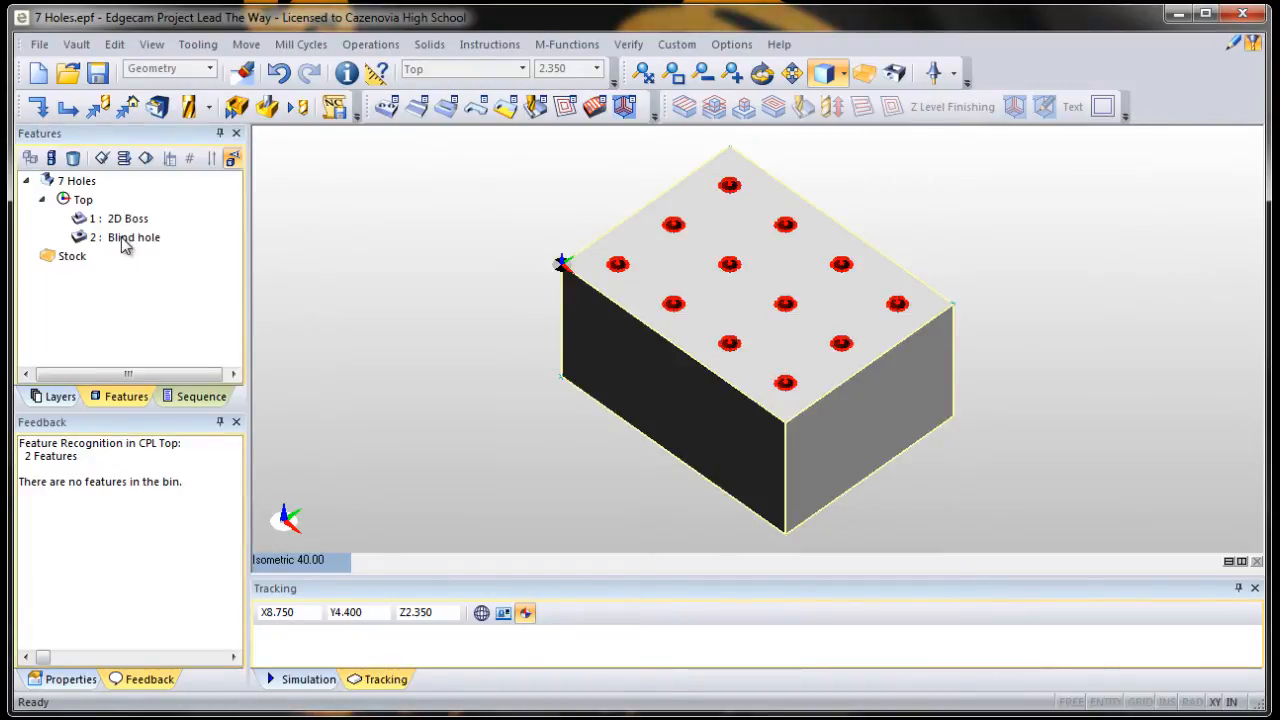
Create a Hole Operation for Milling on the Blind hole feature.
{"action": "right_click", "coordinate": [132, 237]}
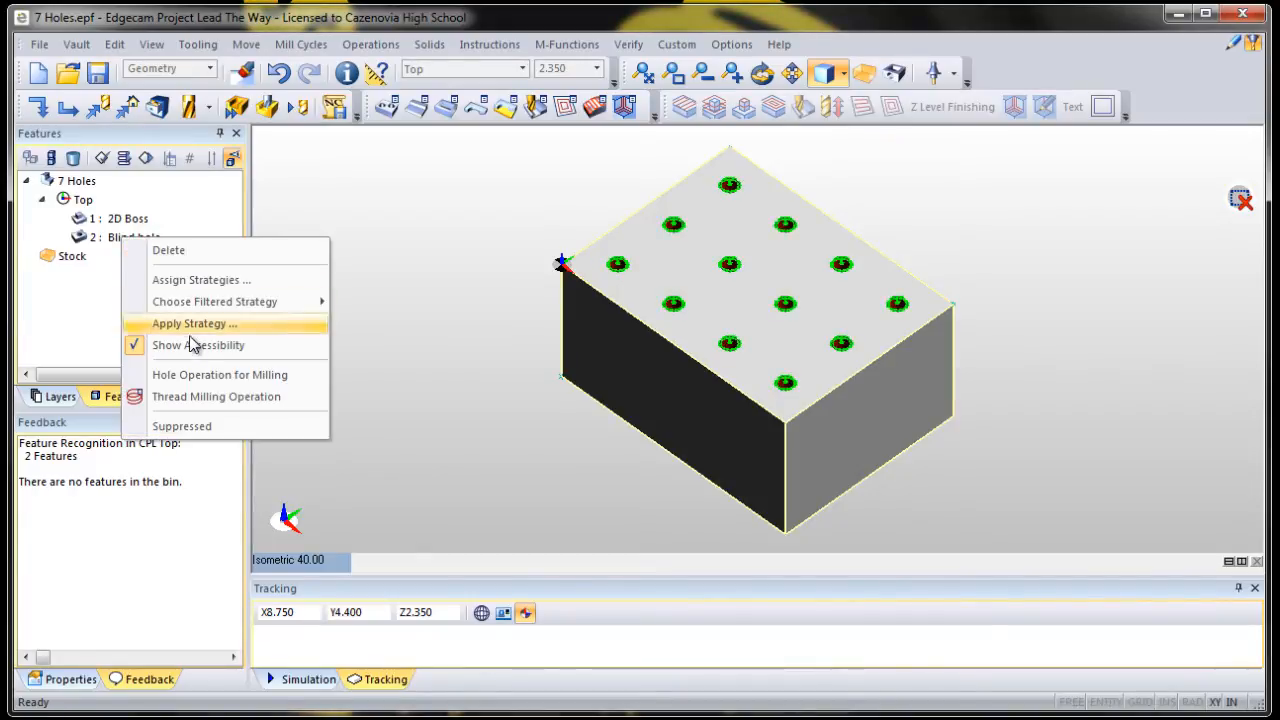
{"action": "mouse_move", "coordinate": [211, 374]}
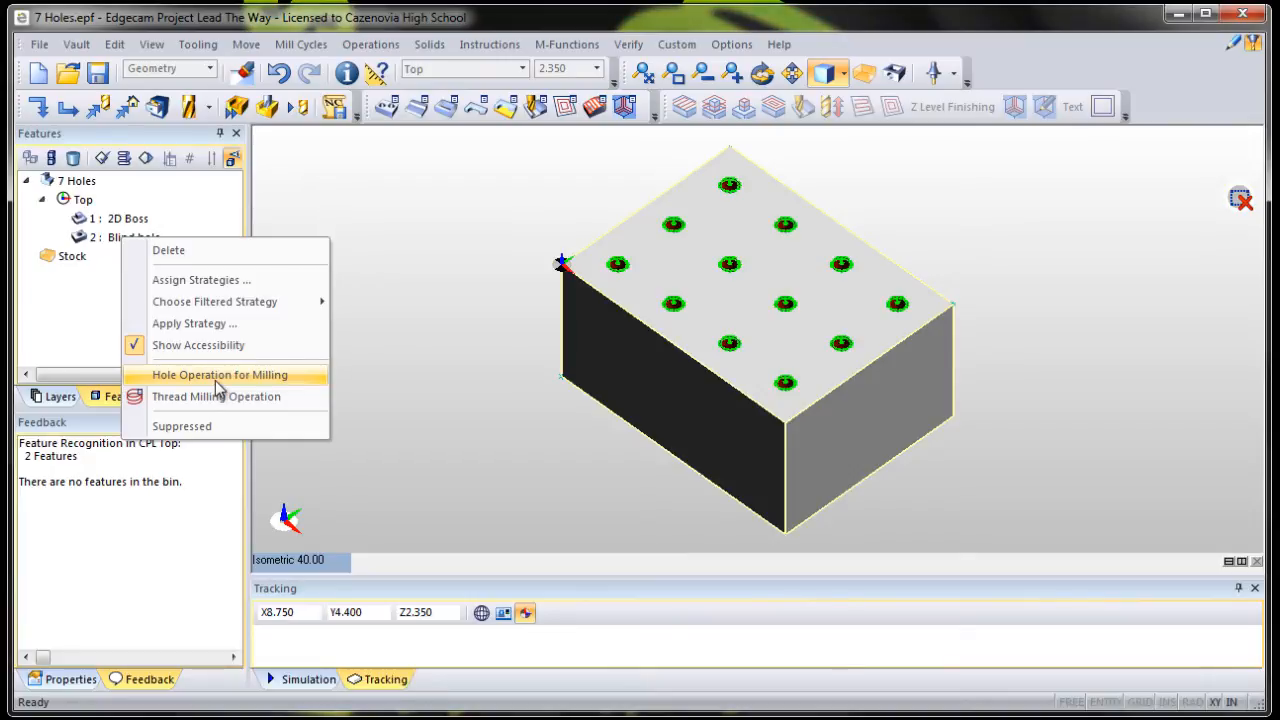
{"action": "left_click", "coordinate": [219, 374]}
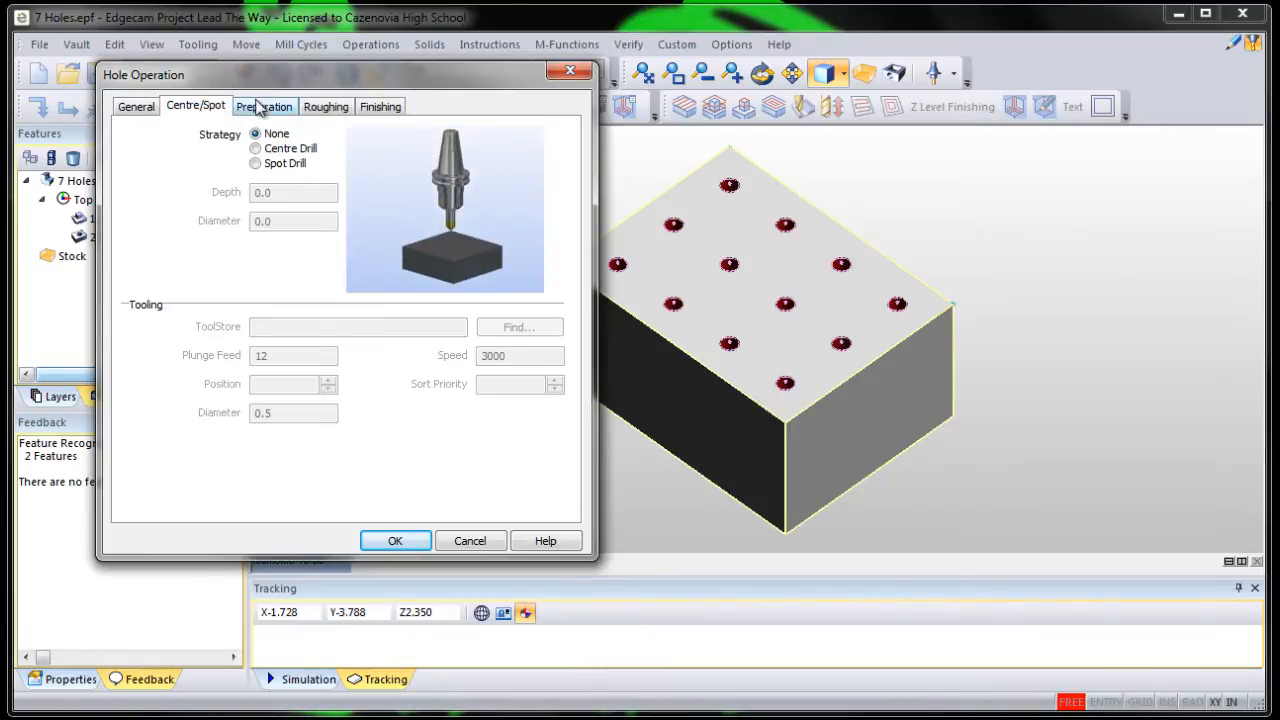
Review the Finishing, Centre/Spot, Preparation and Roughing stages, ending on Drill roughing.
{"action": "left_click", "coordinate": [380, 106]}
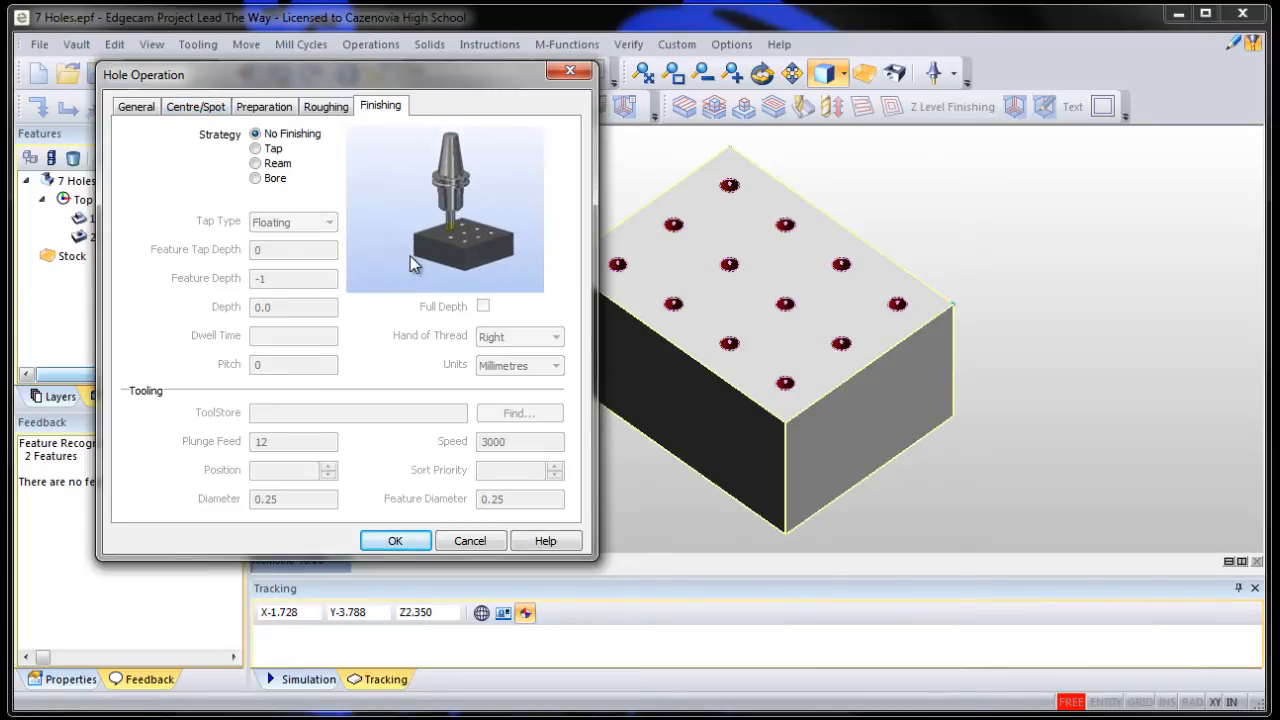
{"action": "left_click", "coordinate": [195, 106]}
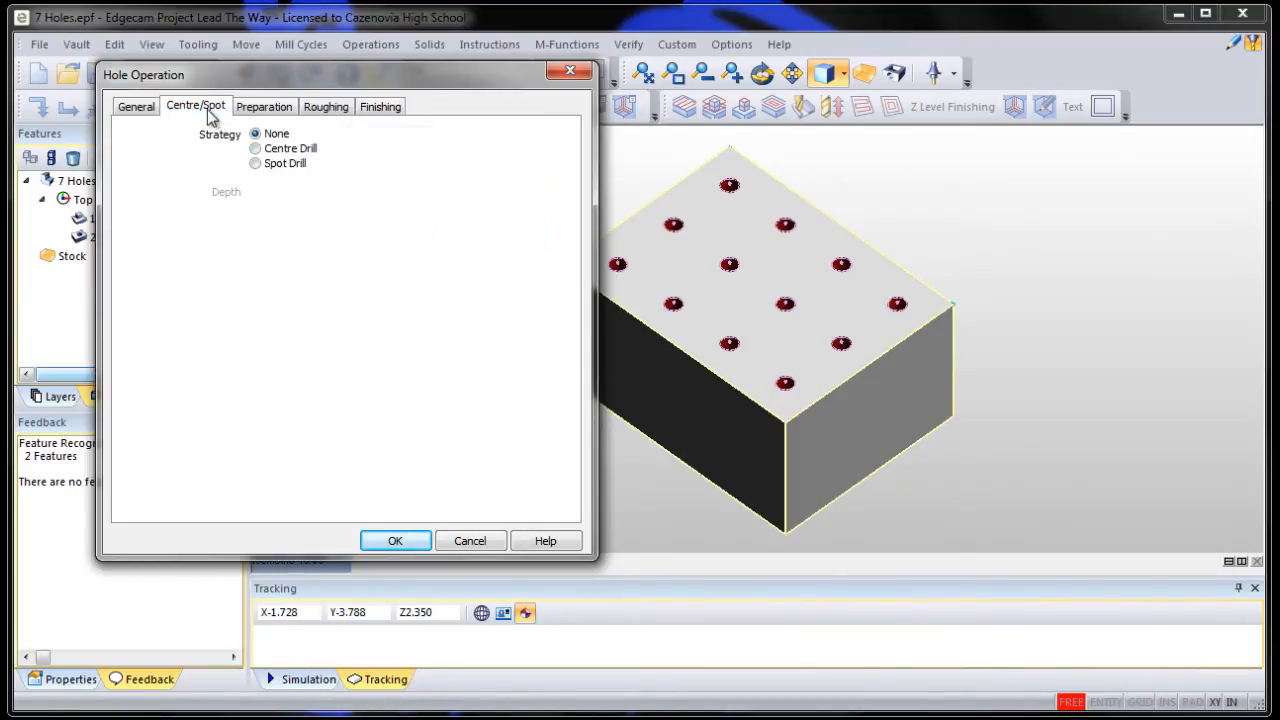
{"action": "left_click", "coordinate": [264, 106]}
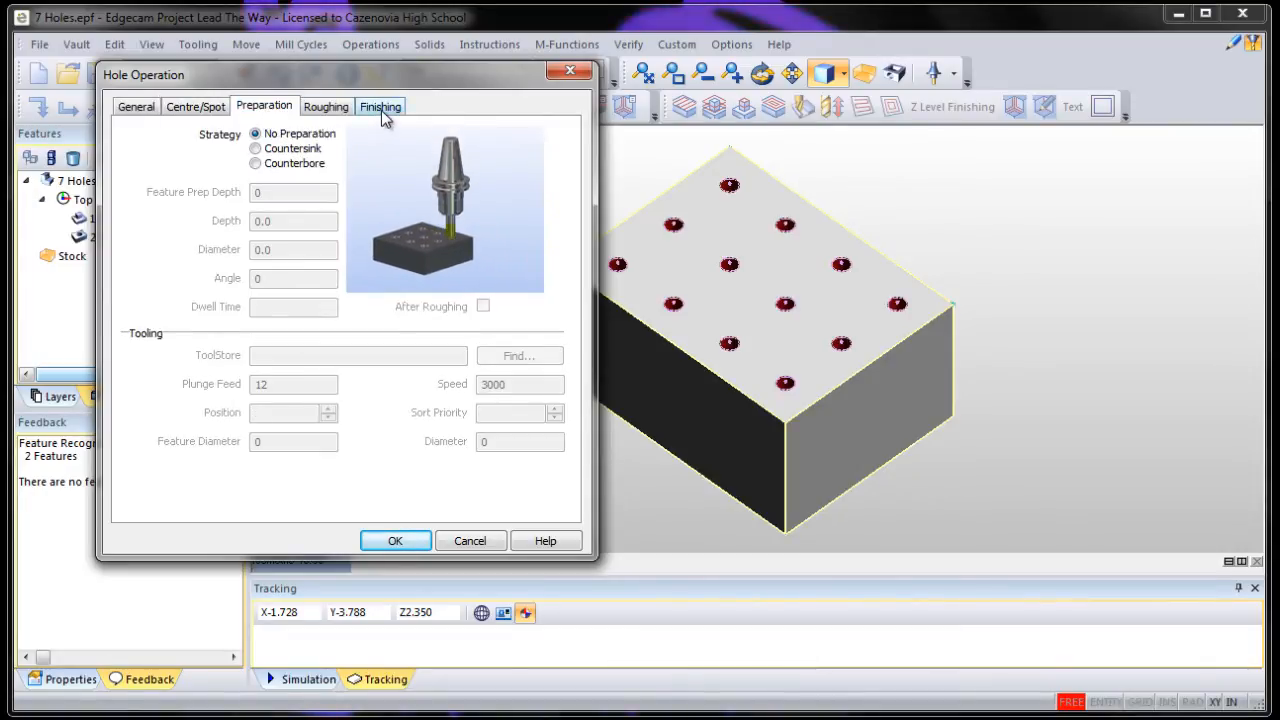
{"action": "left_click", "coordinate": [326, 106]}
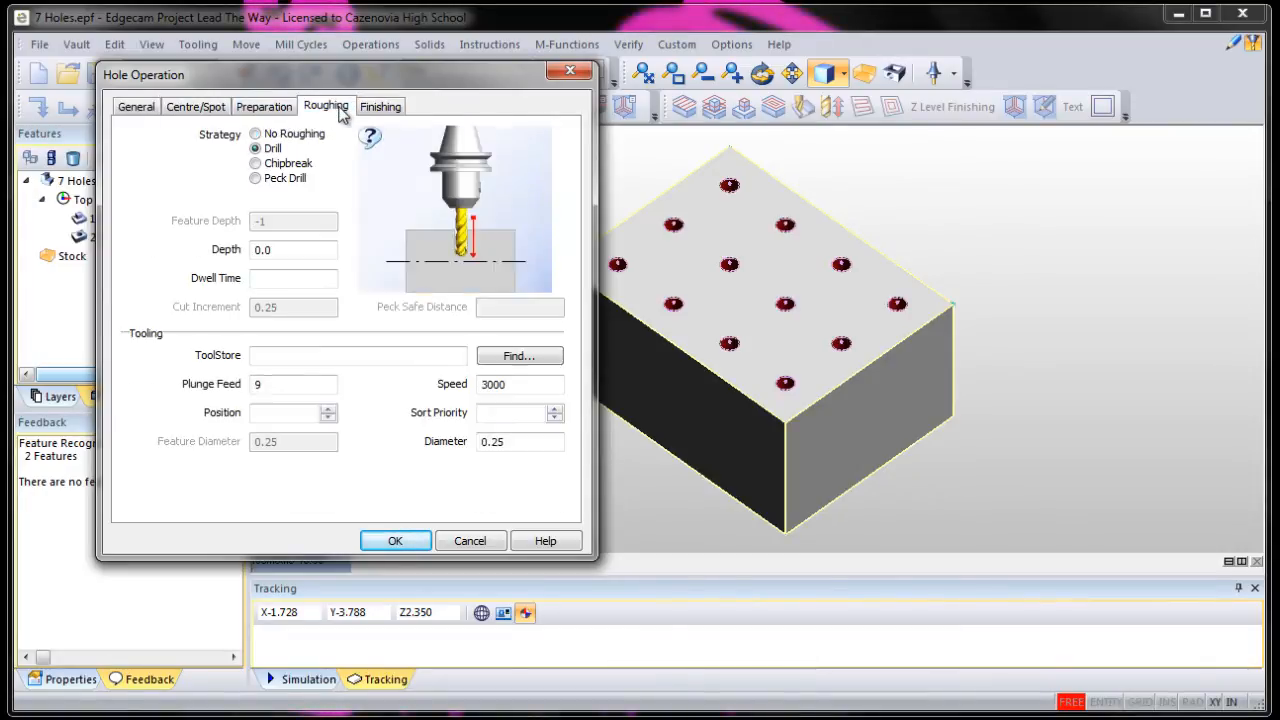
{"action": "mouse_move", "coordinate": [280, 158]}
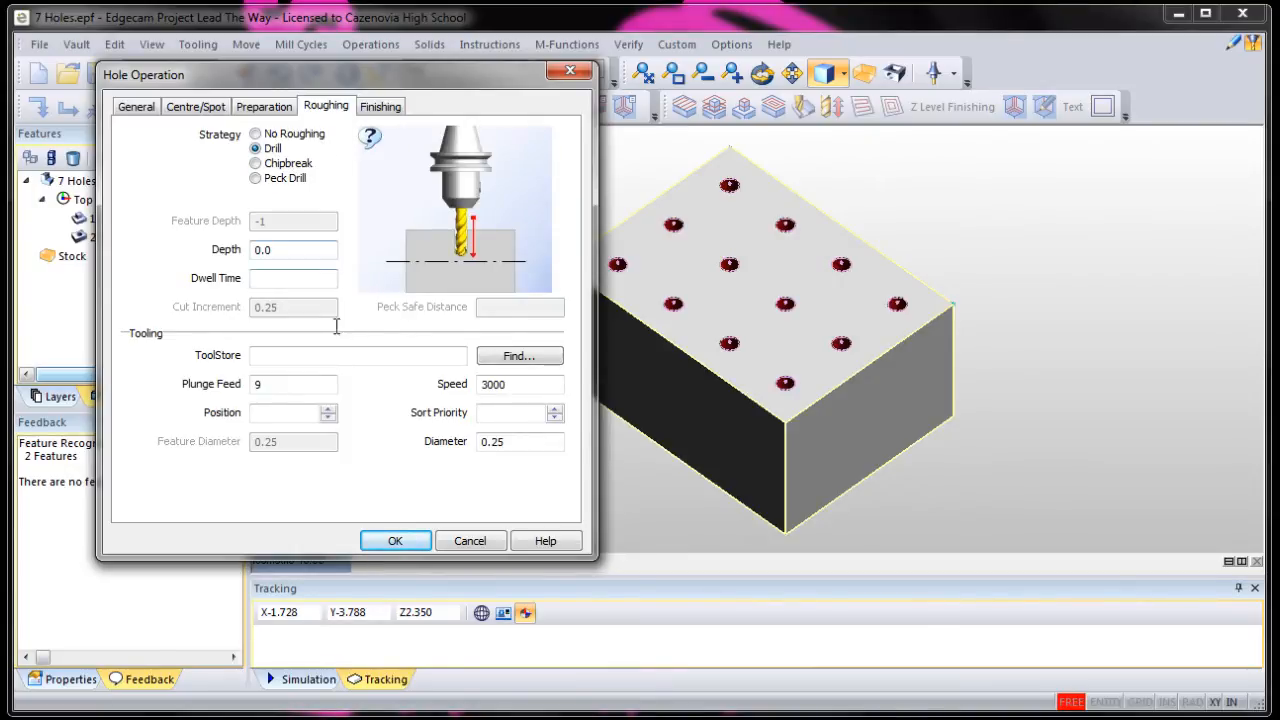
Search the ToolStore for a 0.25 roughing tool, which finds no matches.
{"action": "left_click", "coordinate": [519, 356]}
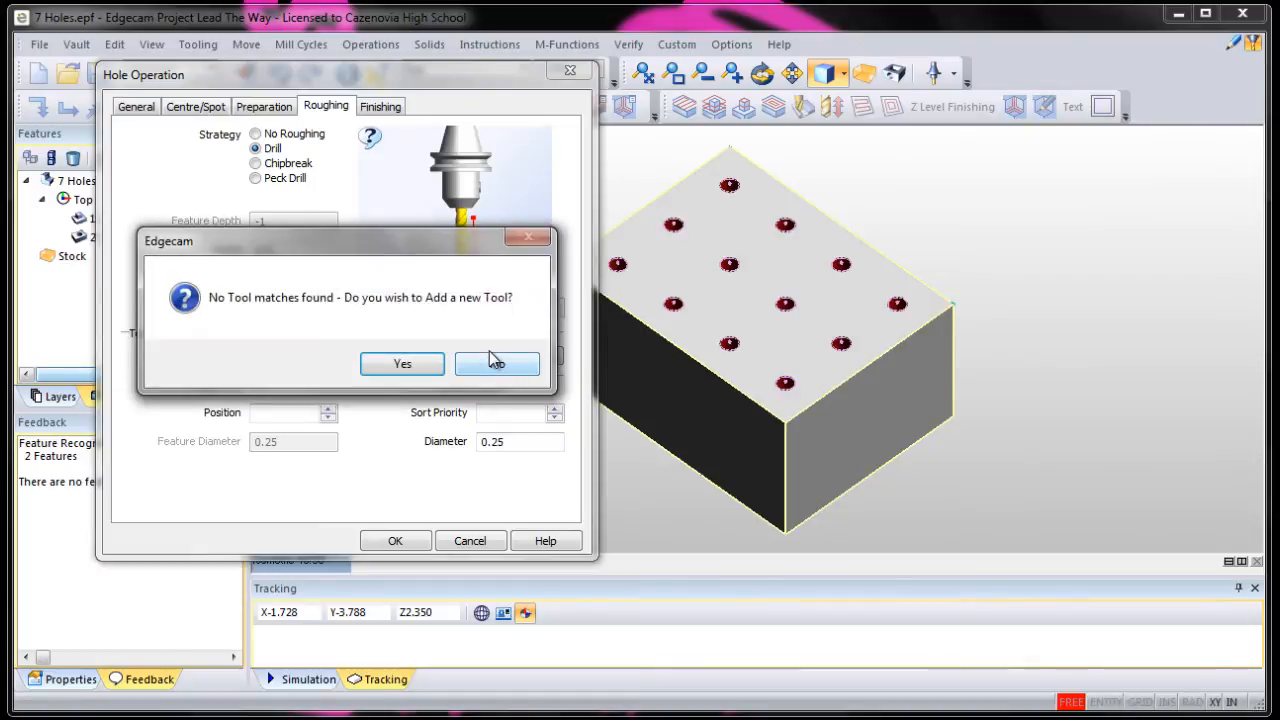
{"action": "mouse_move", "coordinate": [283, 328]}
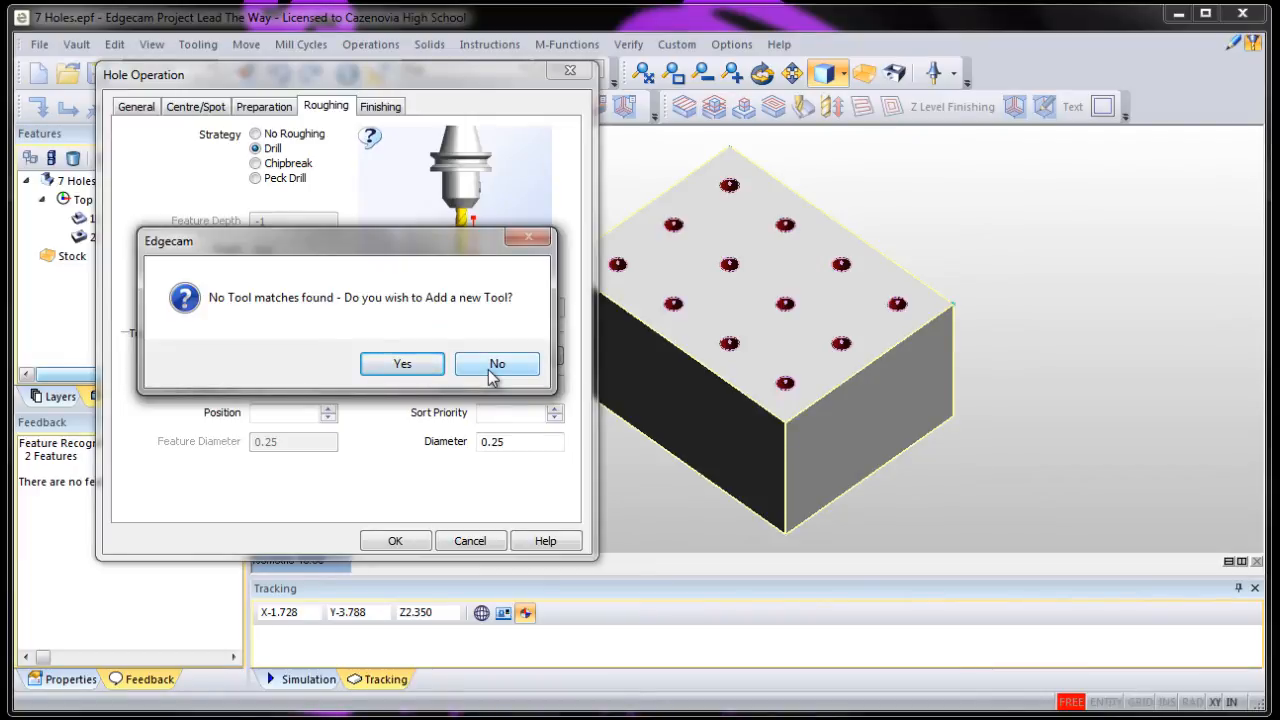
{"action": "mouse_move", "coordinate": [463, 318]}
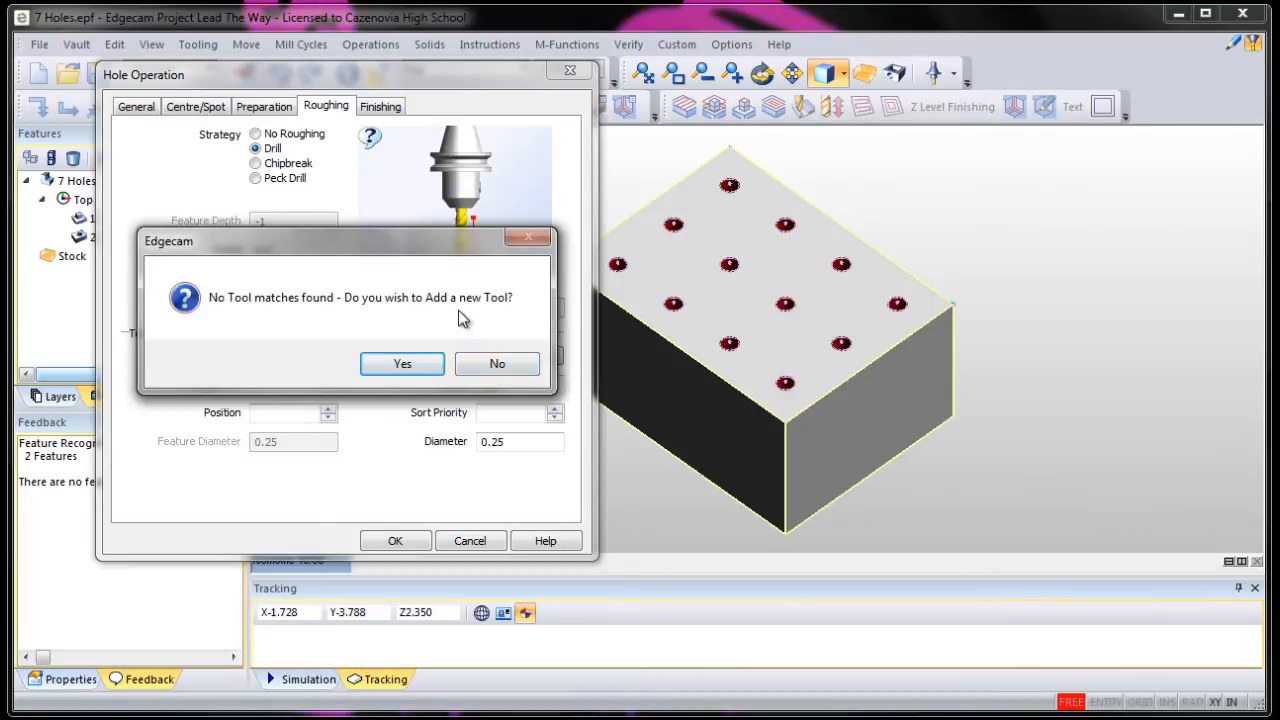
Select CIM T03 1/4 End Mill from the unfiltered tool store for roughing.
{"action": "left_click", "coordinate": [402, 363]}
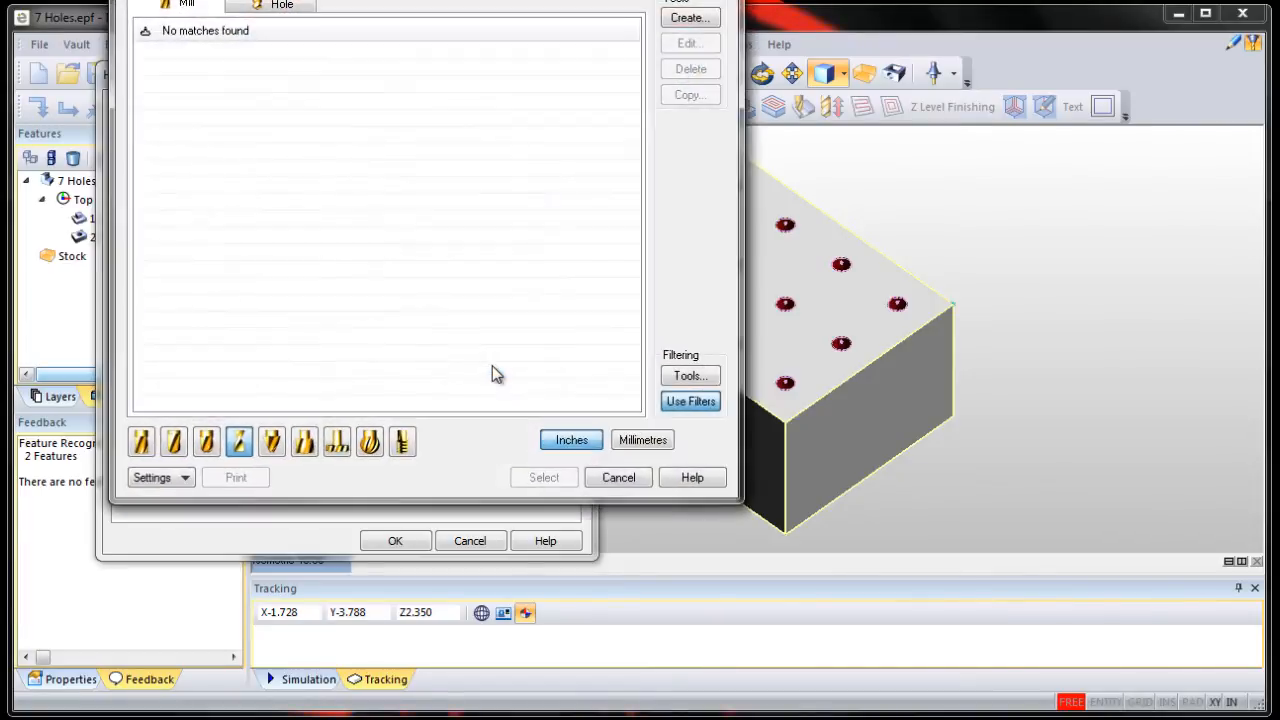
{"action": "mouse_move", "coordinate": [425, 228]}
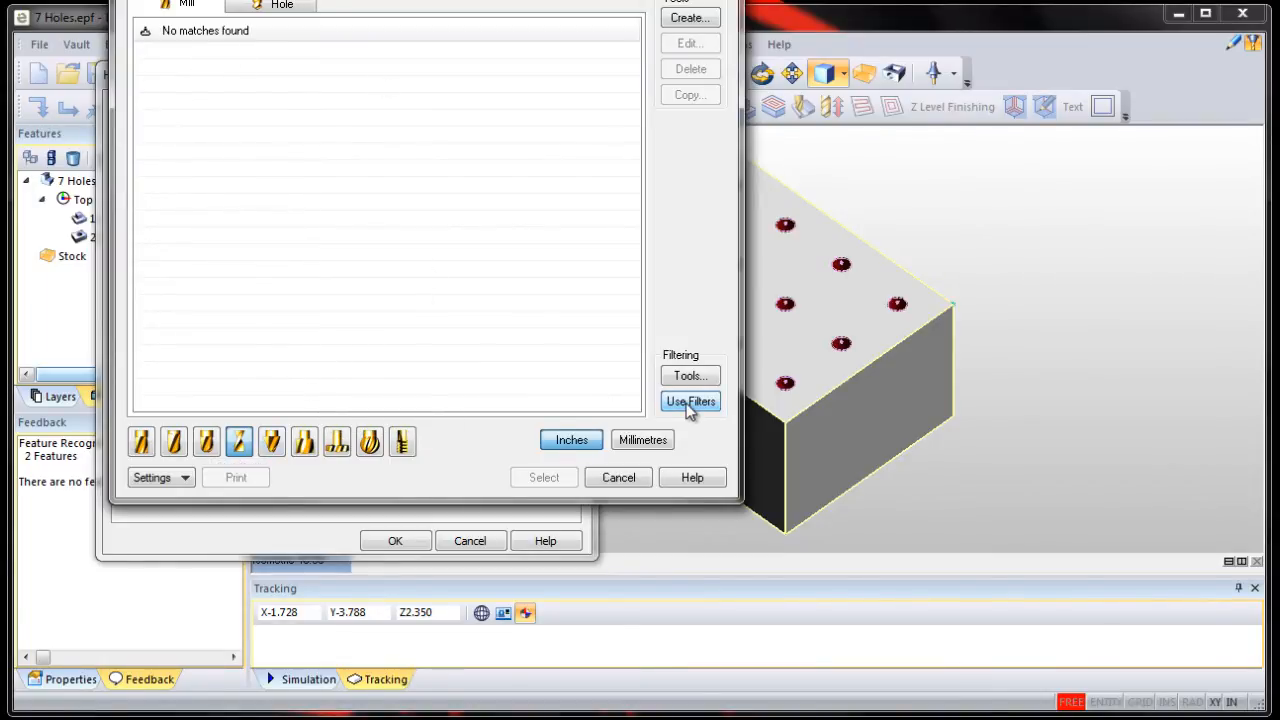
{"action": "left_click", "coordinate": [690, 401]}
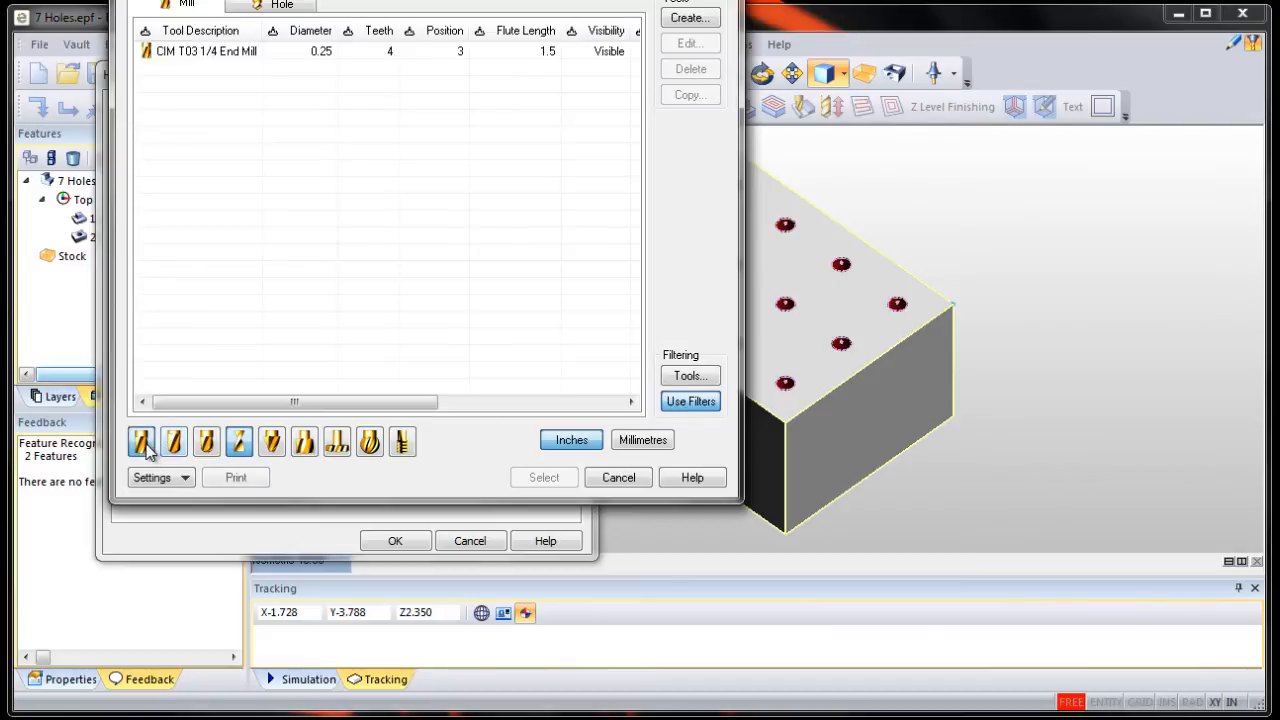
{"action": "mouse_move", "coordinate": [230, 175]}
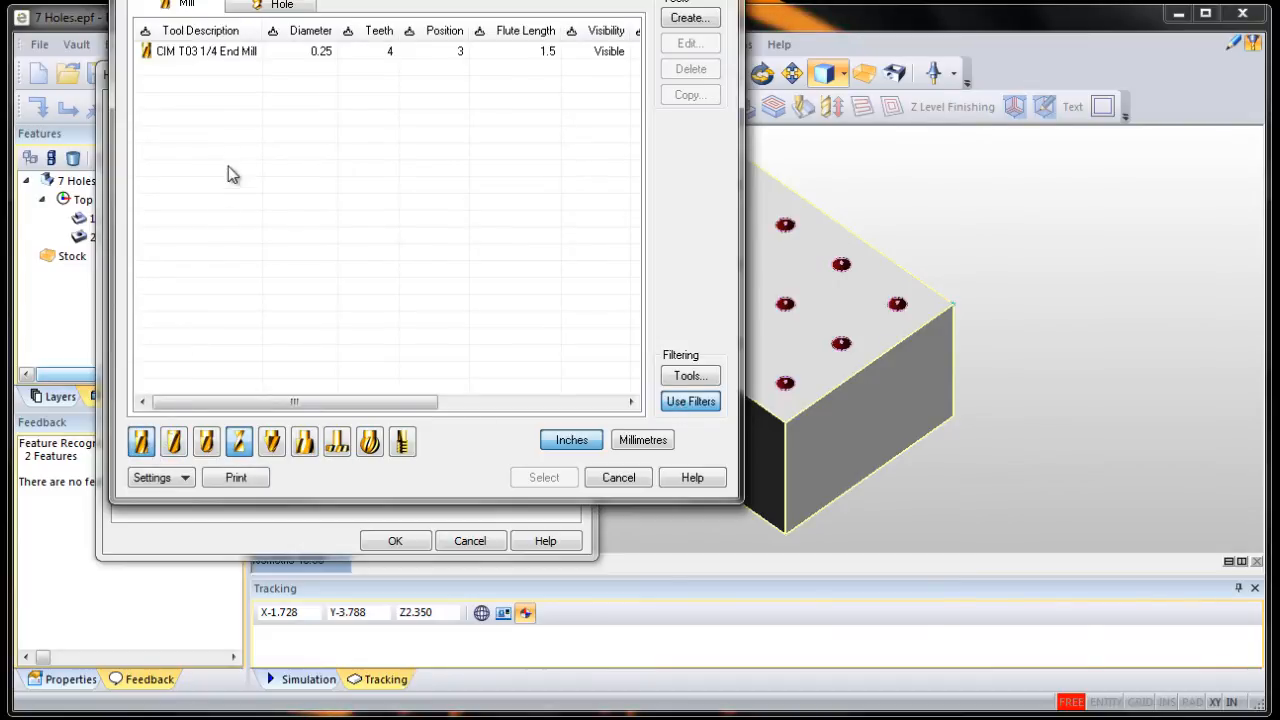
{"action": "mouse_move", "coordinate": [213, 58]}
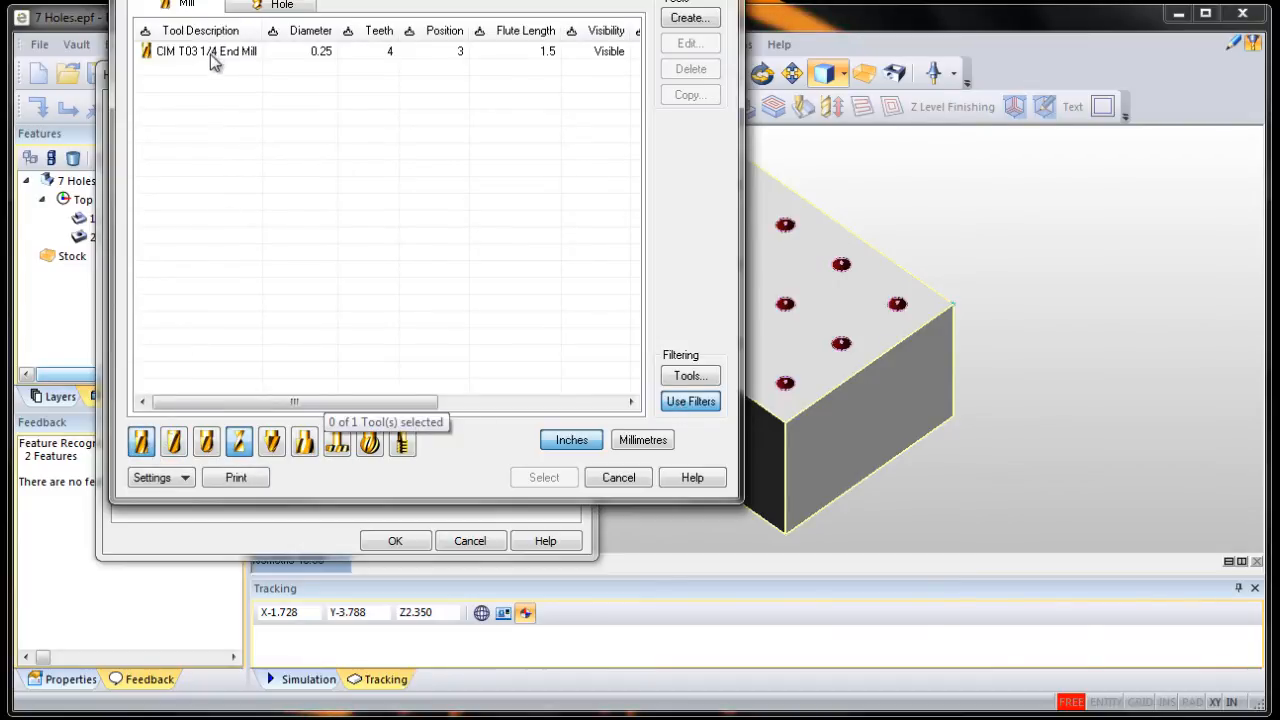
{"action": "left_click", "coordinate": [205, 51]}
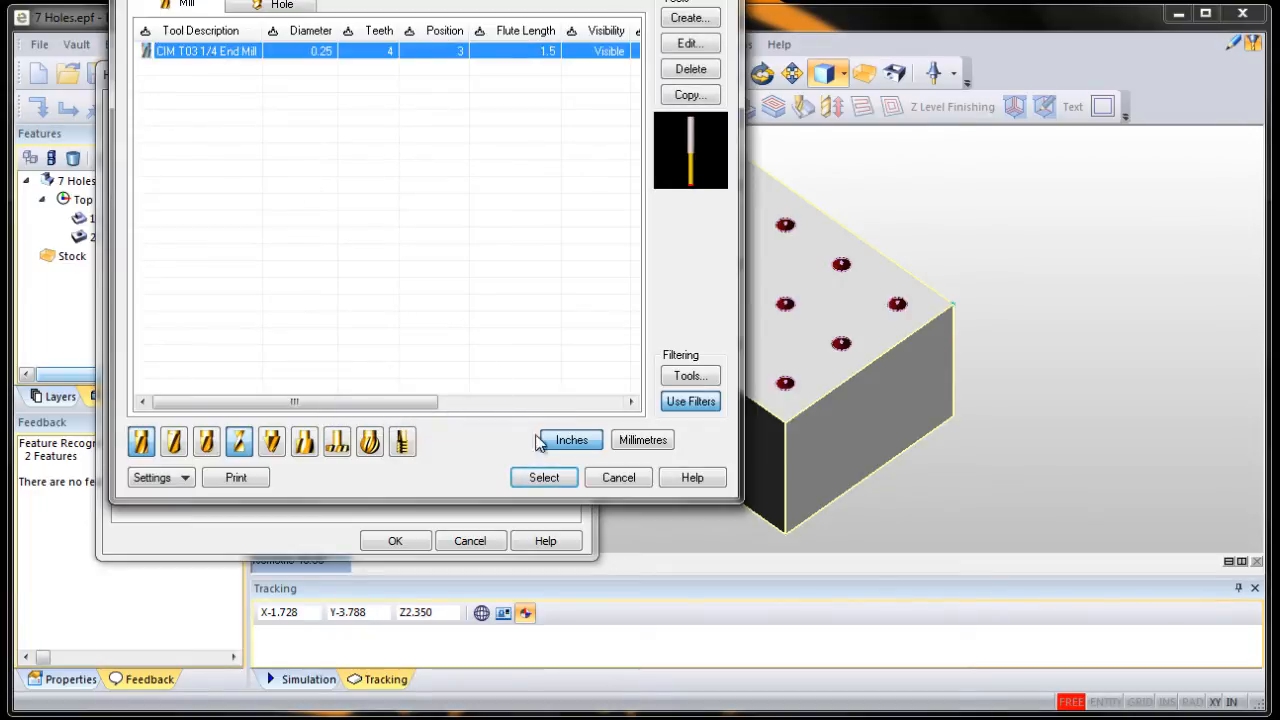
{"action": "left_click", "coordinate": [543, 477]}
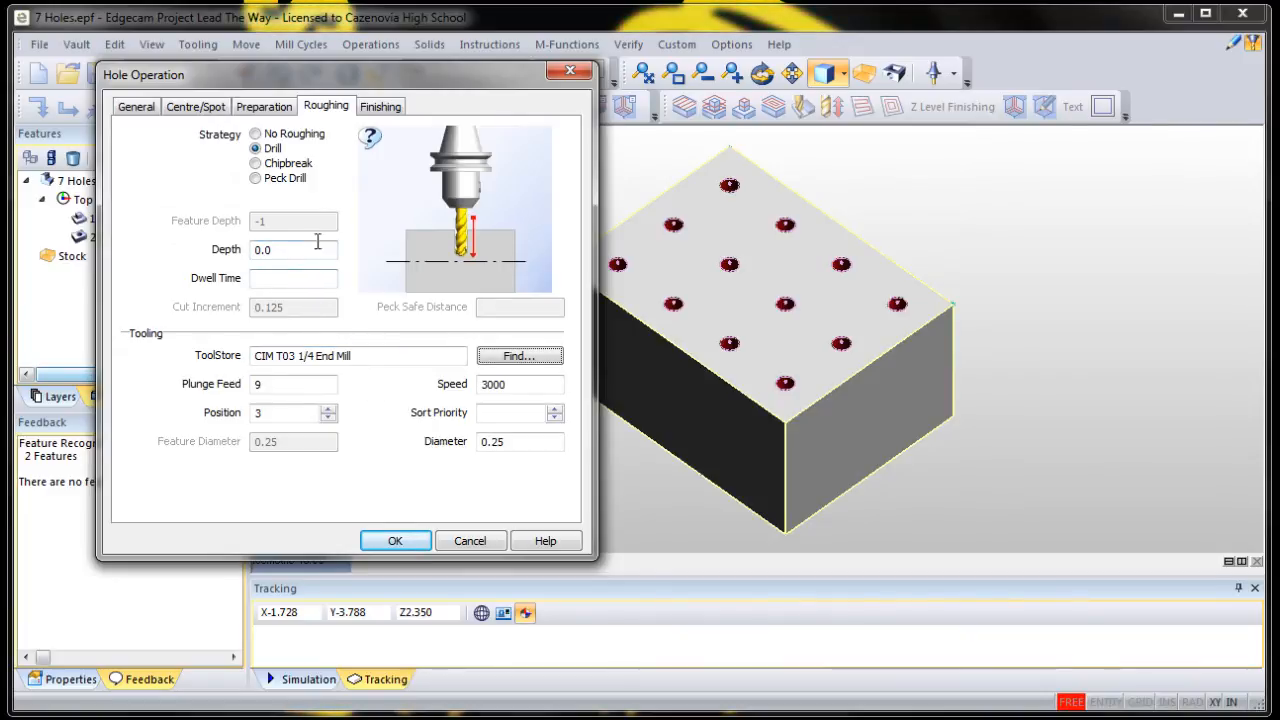
Confirm the hole operation and pick the block's top face to show the toolpath.
{"action": "left_click", "coordinate": [395, 540]}
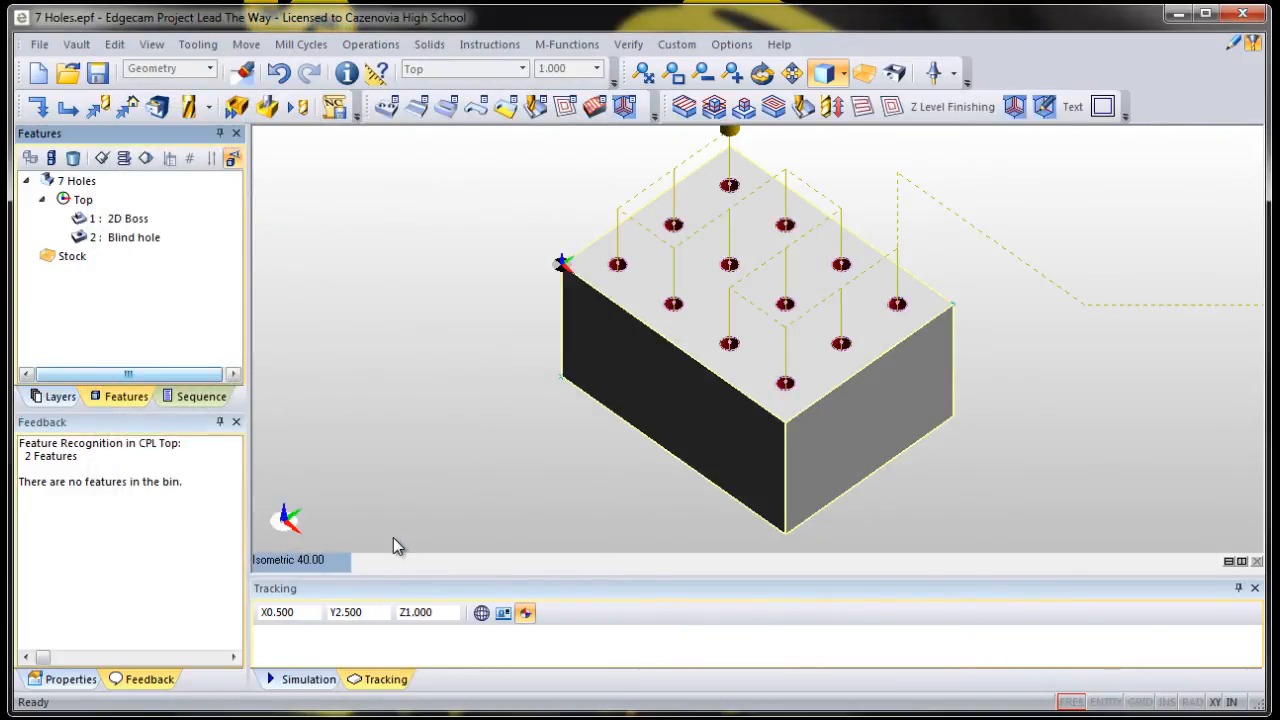
{"action": "mouse_move", "coordinate": [905, 220]}
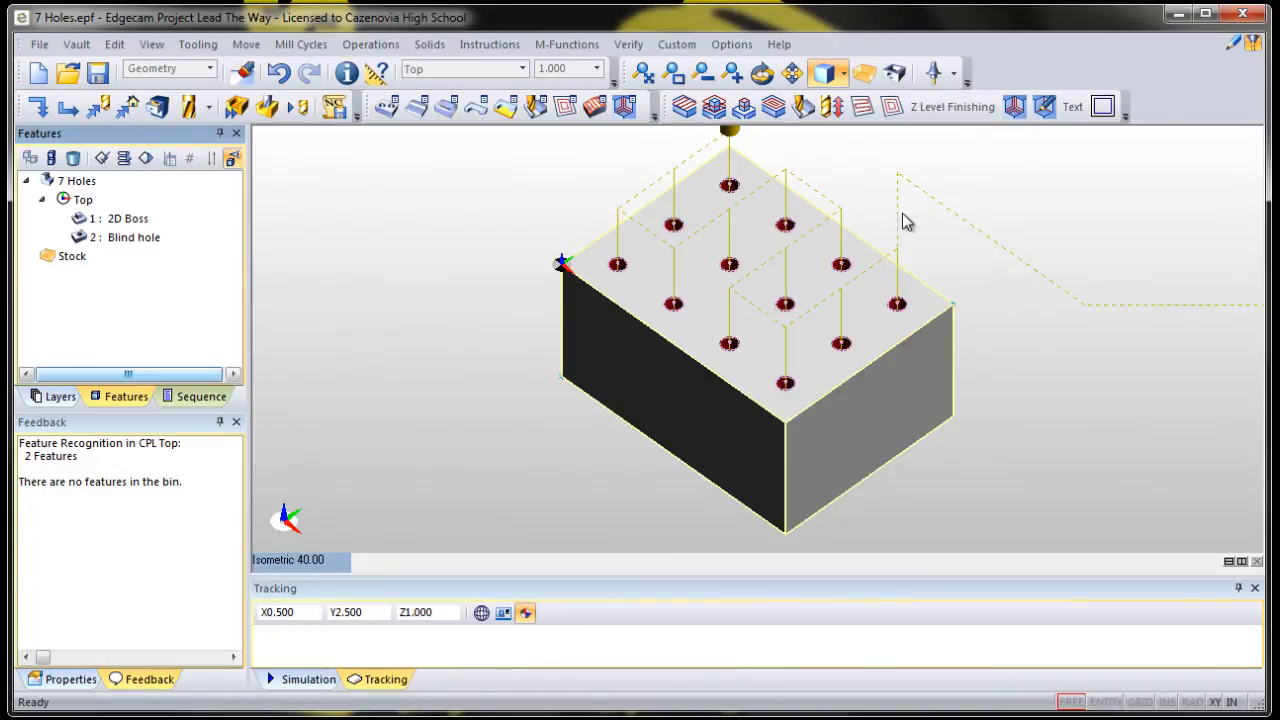
{"action": "left_click", "coordinate": [778, 333]}
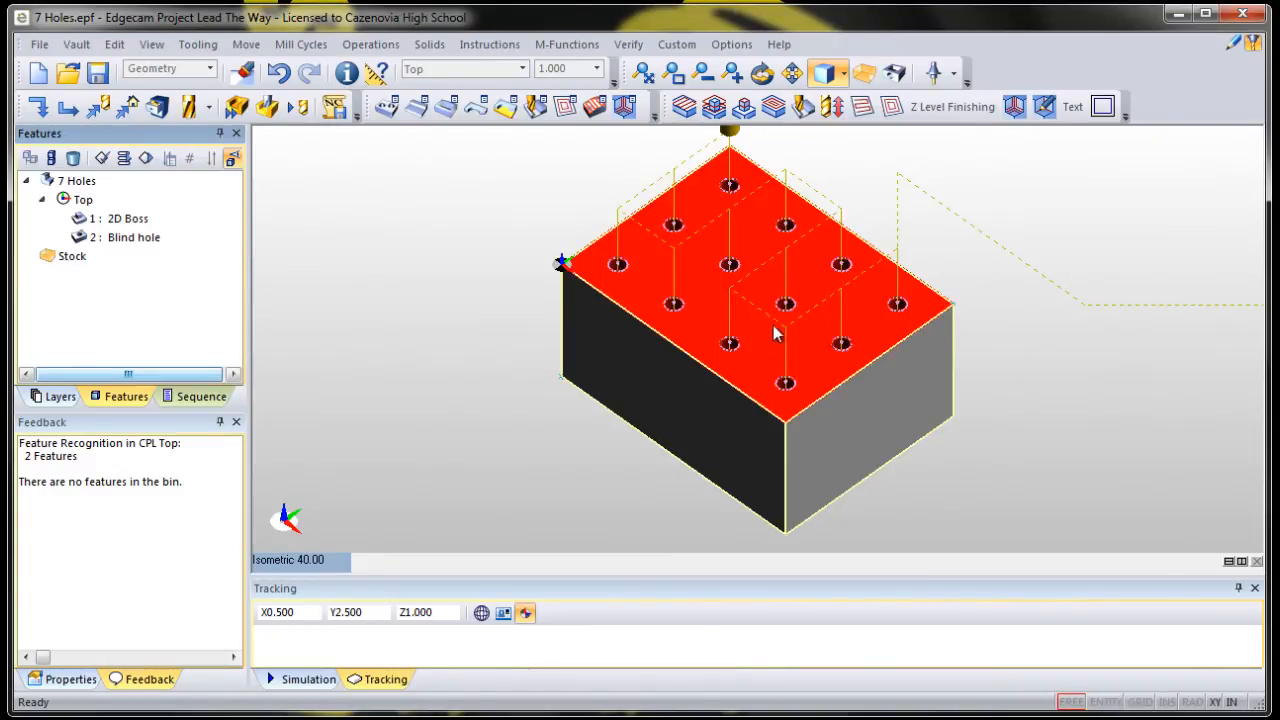
{"action": "left_click", "coordinate": [760, 300]}
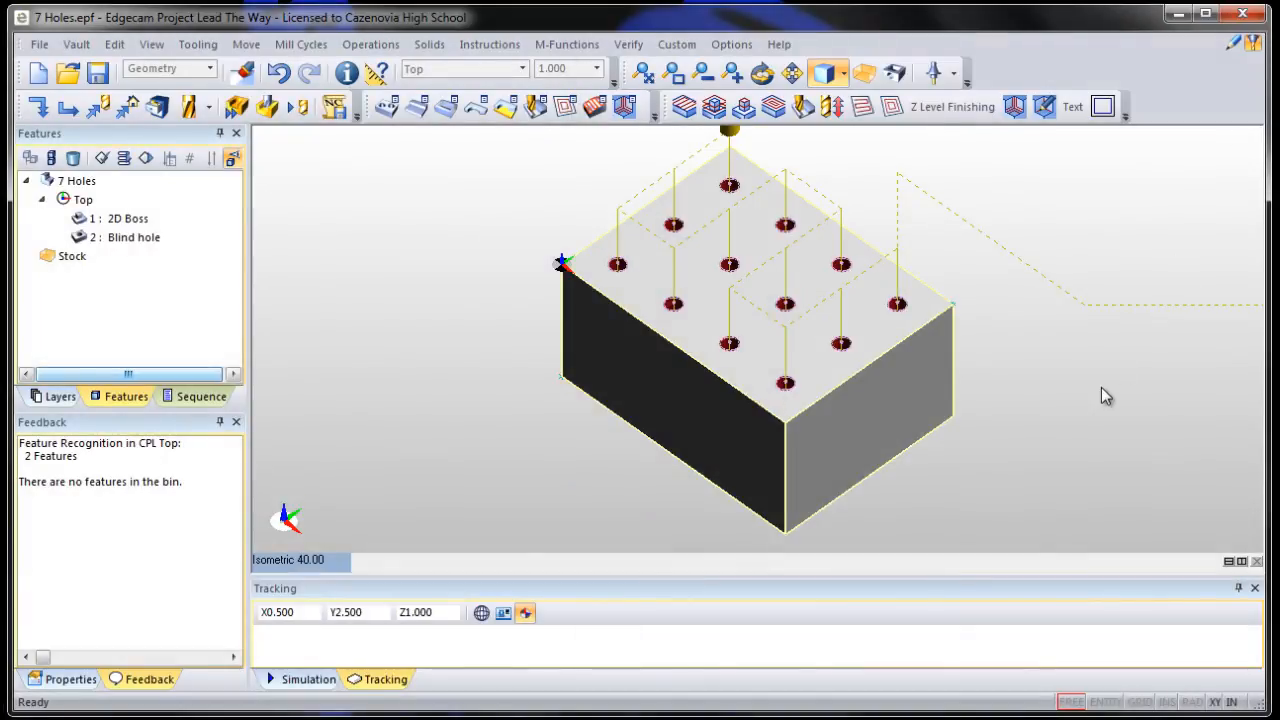
{"action": "mouse_move", "coordinate": [380, 295]}
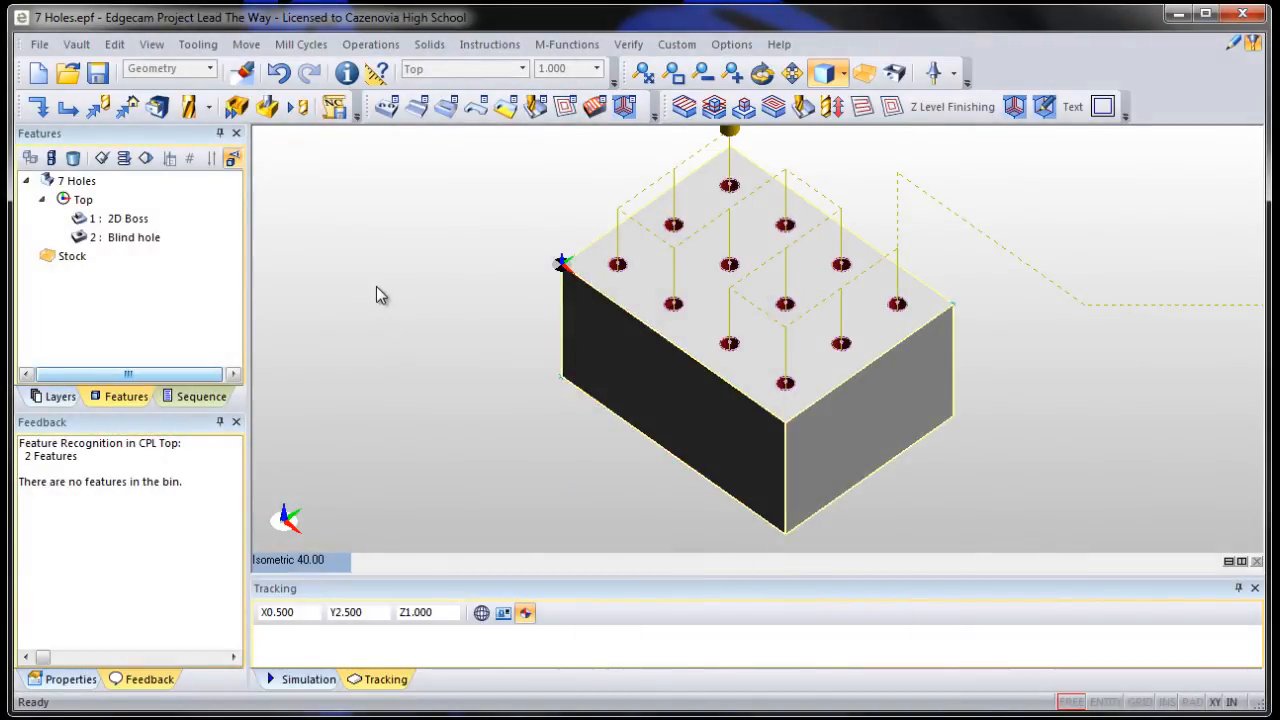
{"action": "mouse_move", "coordinate": [160, 247]}
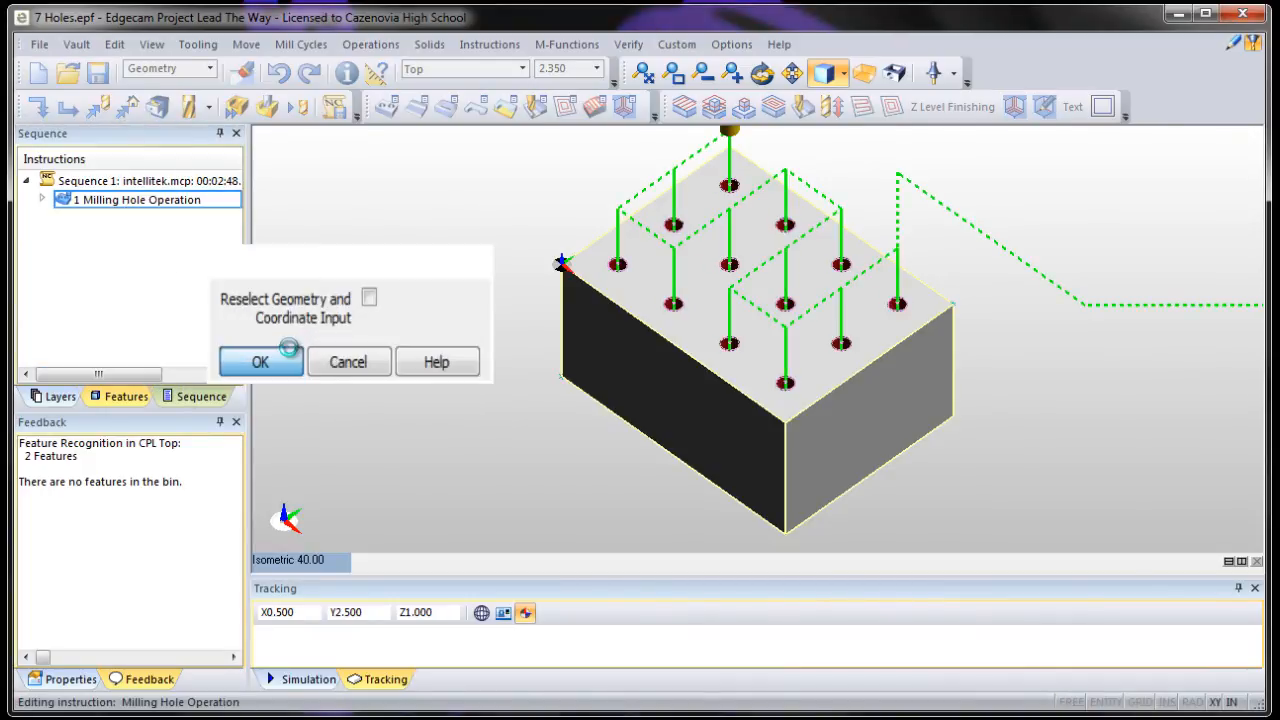
Switch the hole operation's roughing strategy from Drill to Peck Drill.
{"action": "left_click", "coordinate": [260, 362]}
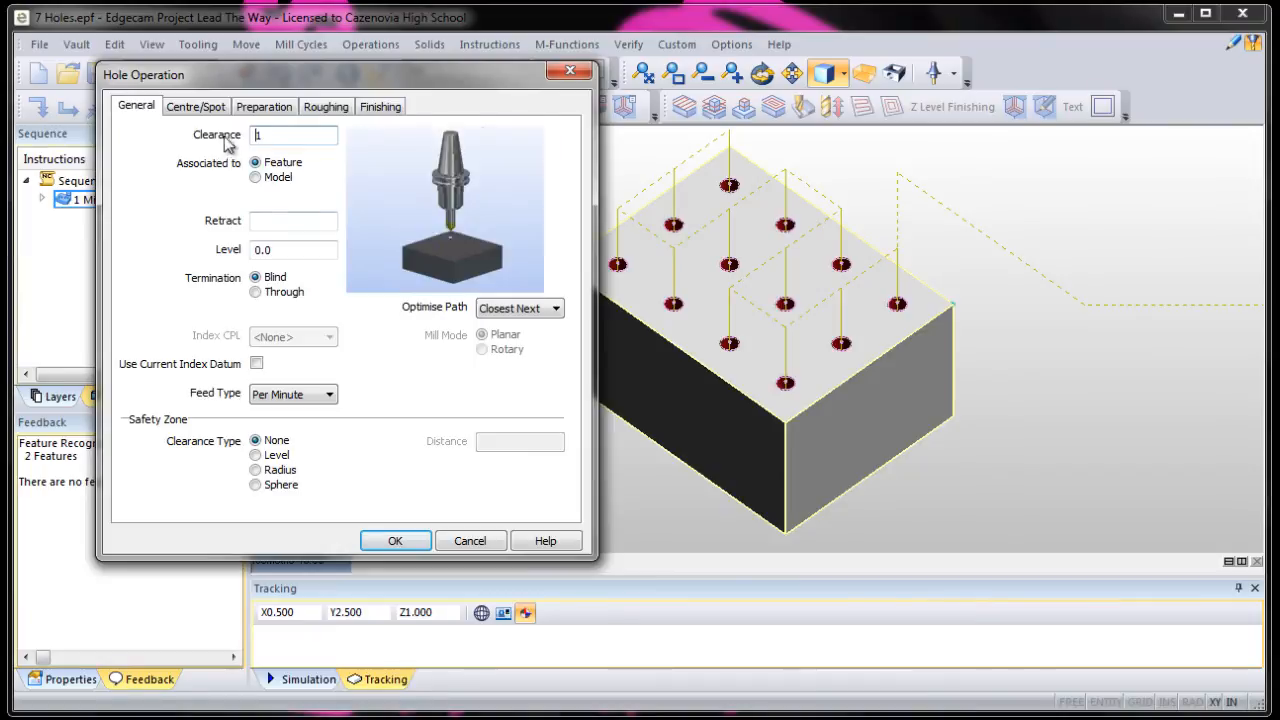
{"action": "left_click", "coordinate": [326, 106]}
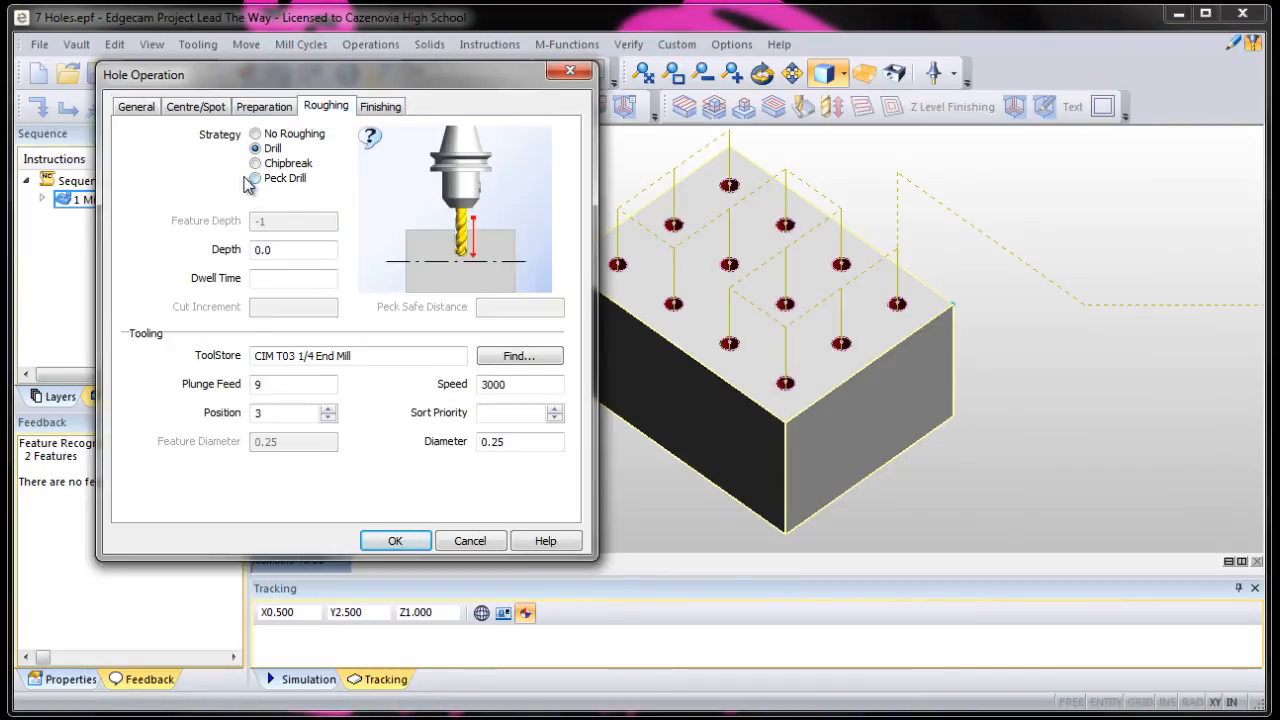
{"action": "left_click", "coordinate": [256, 178]}
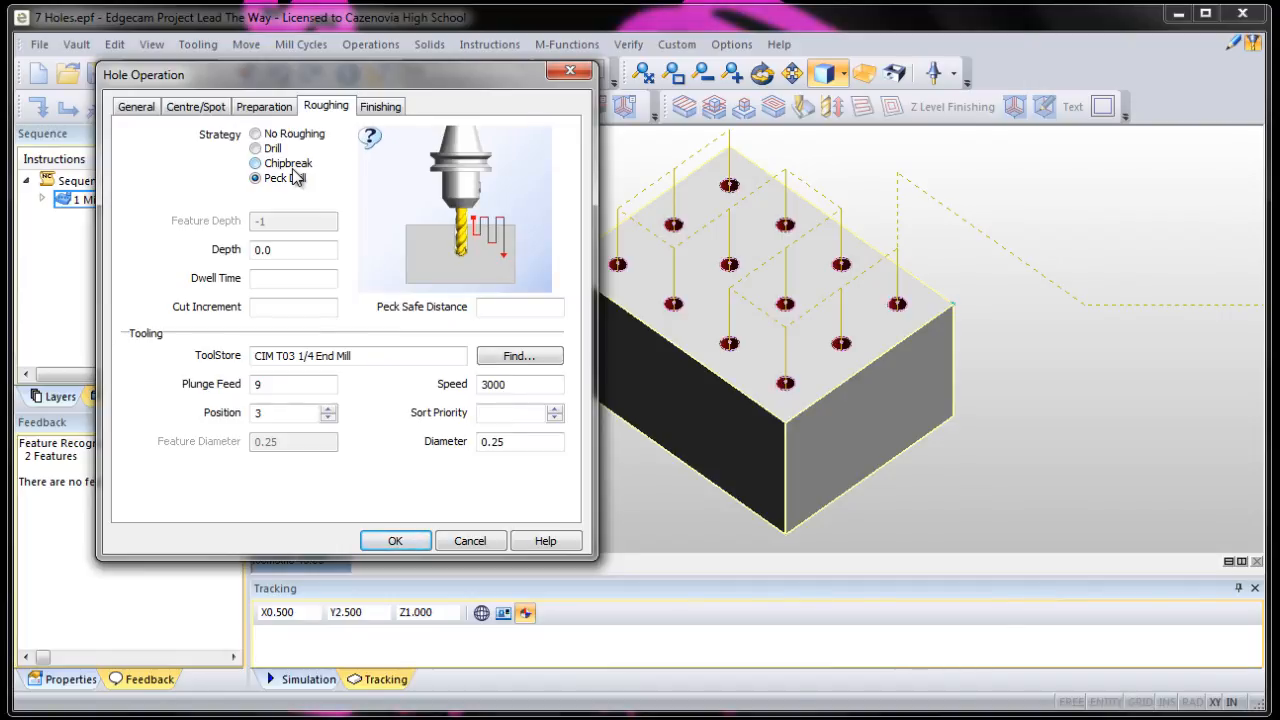
{"action": "mouse_move", "coordinate": [299, 205]}
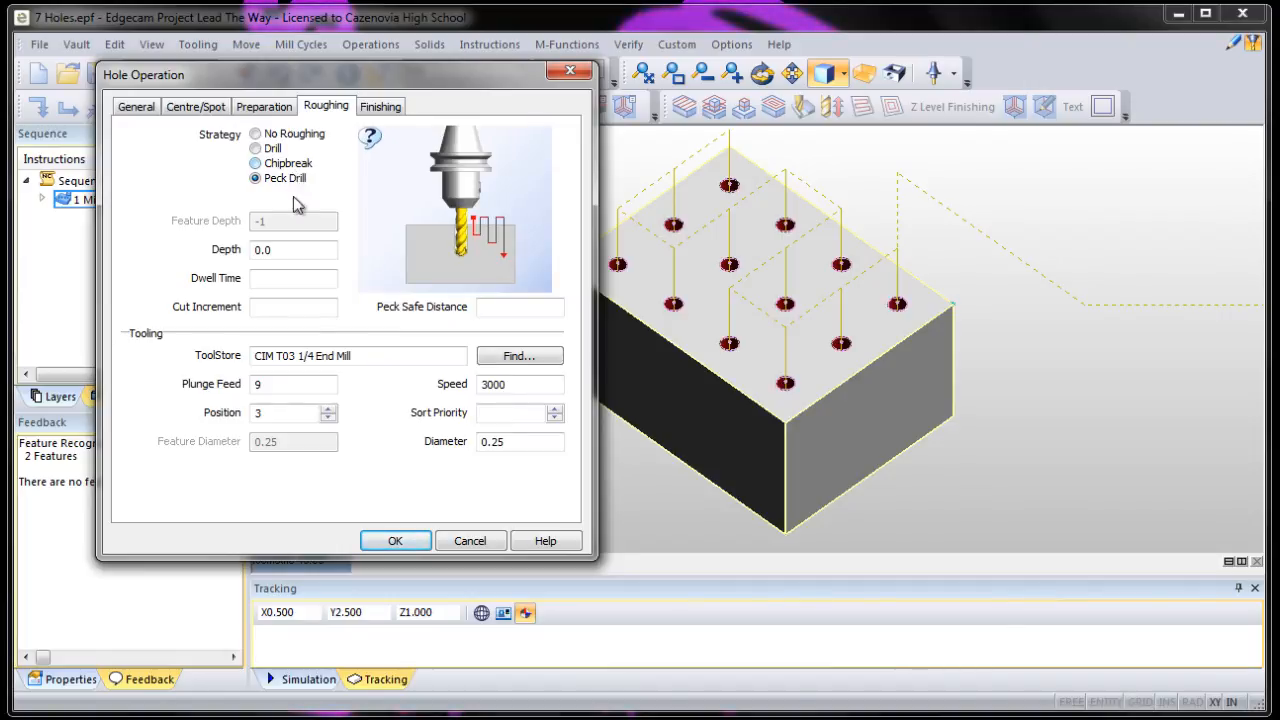
{"action": "mouse_move", "coordinate": [465, 228]}
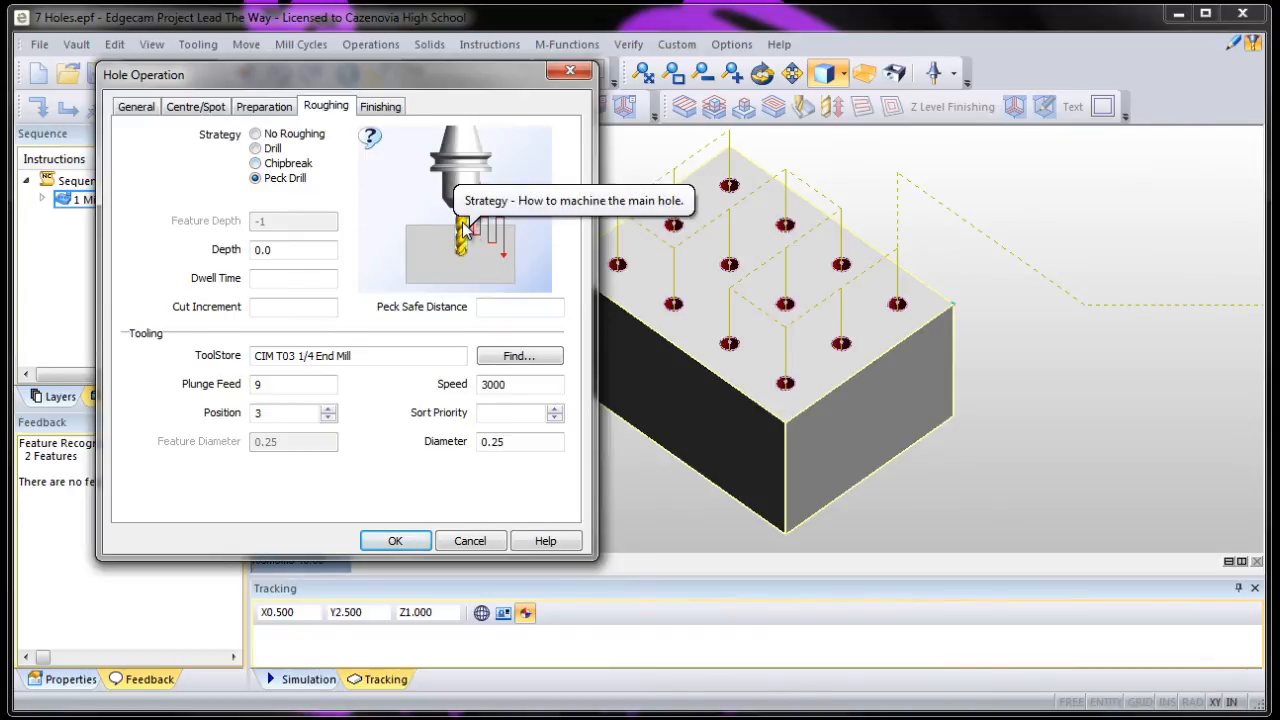
{"action": "mouse_move", "coordinate": [465, 238]}
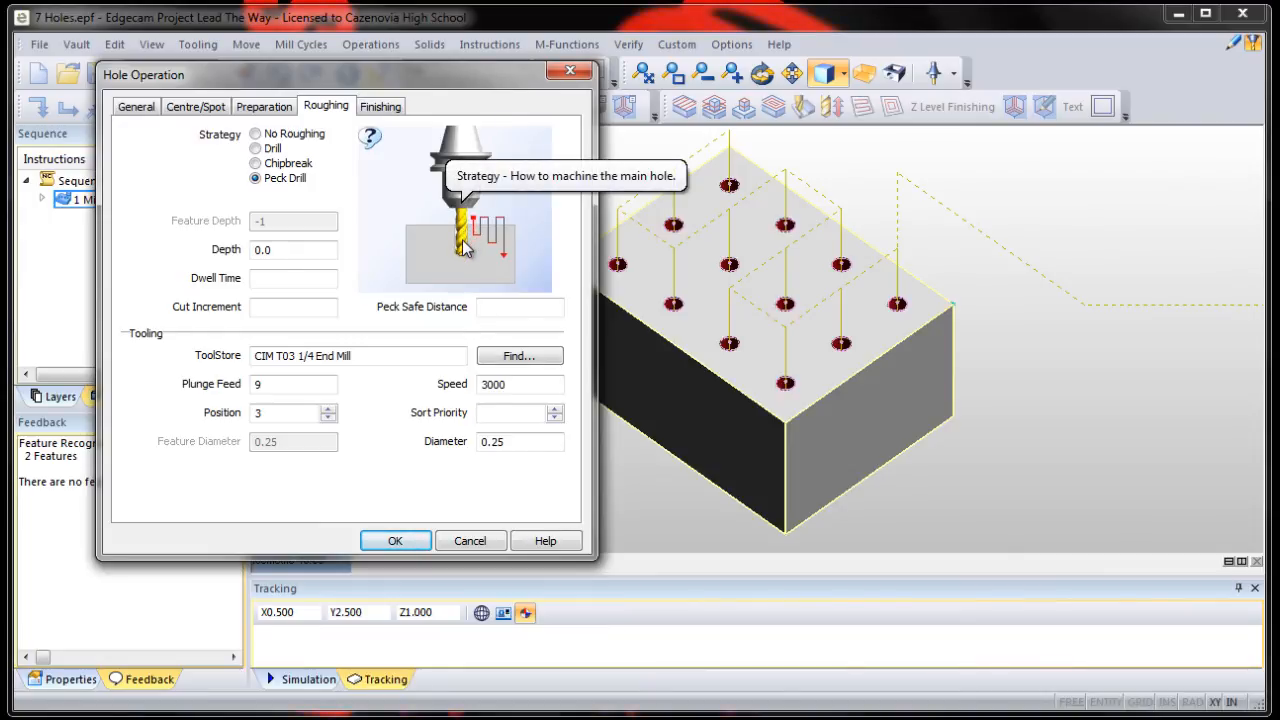
{"action": "mouse_move", "coordinate": [430, 218]}
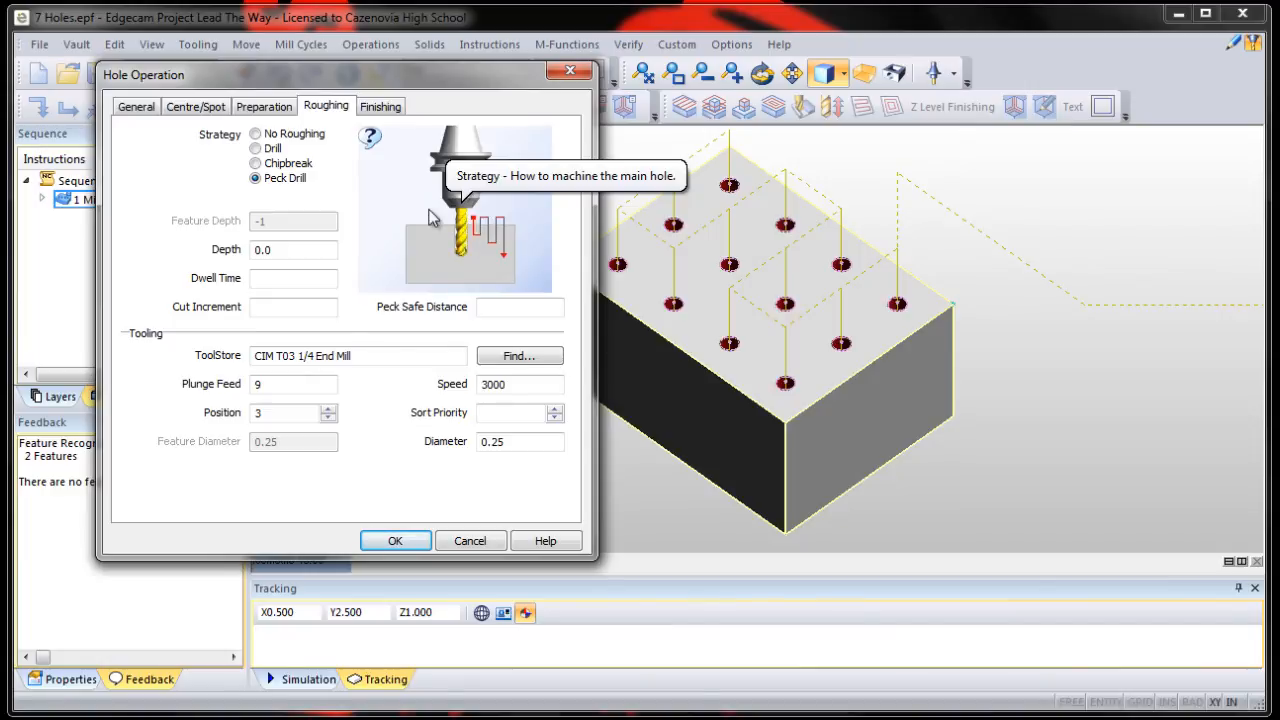